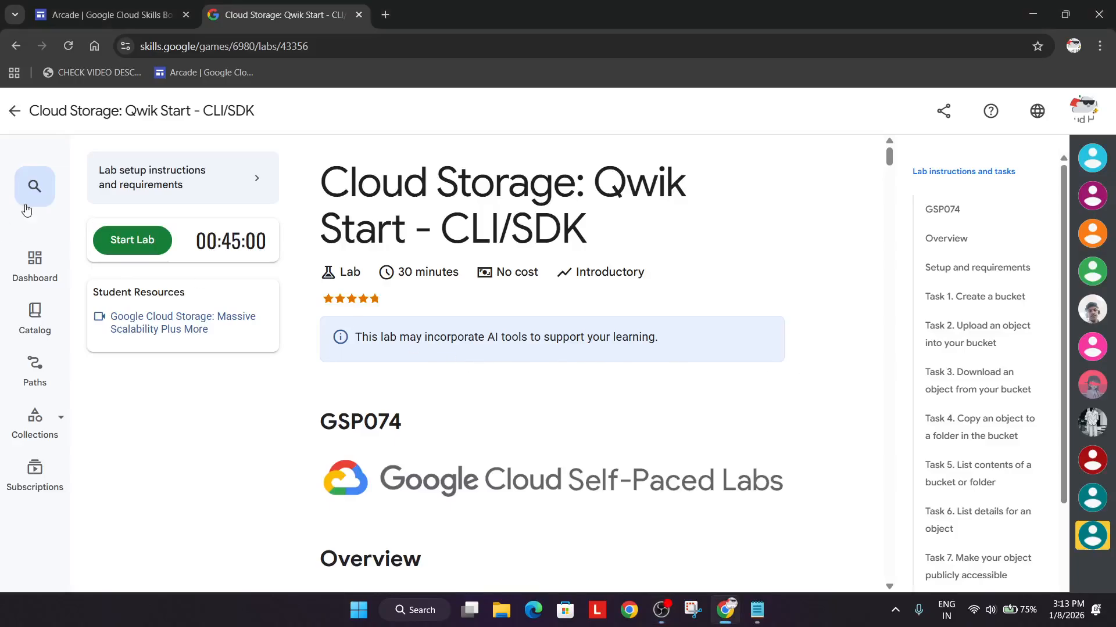
mouse_move(131, 239)
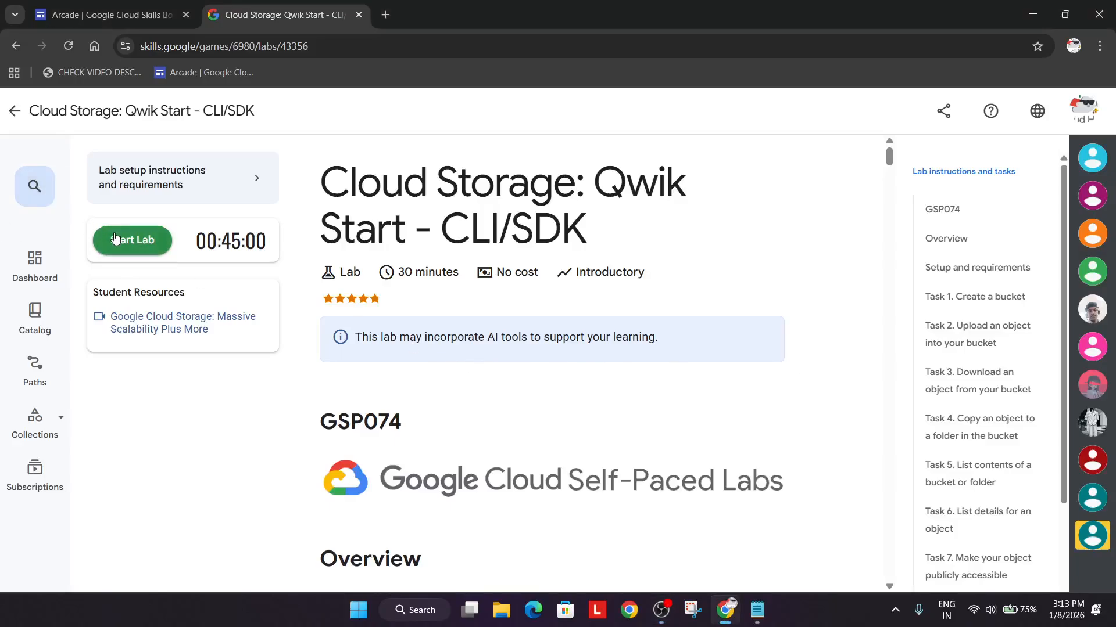
- Start the Cloud Storage lab and bring up the context menu on the Open Google Cloud Console link
left_click(132, 241)
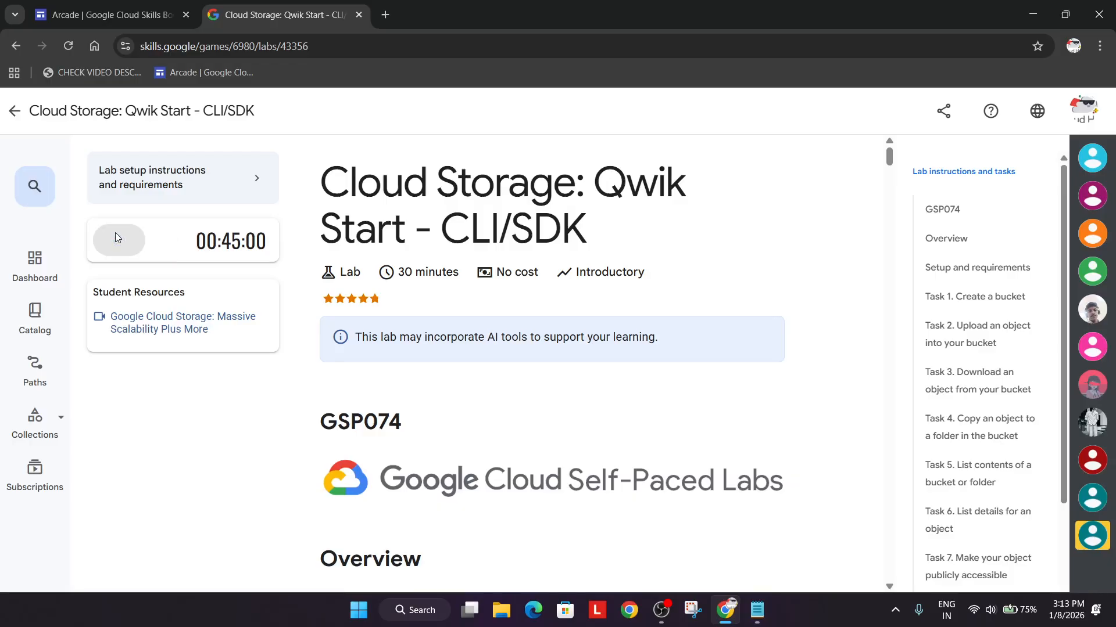
left_click(119, 239)
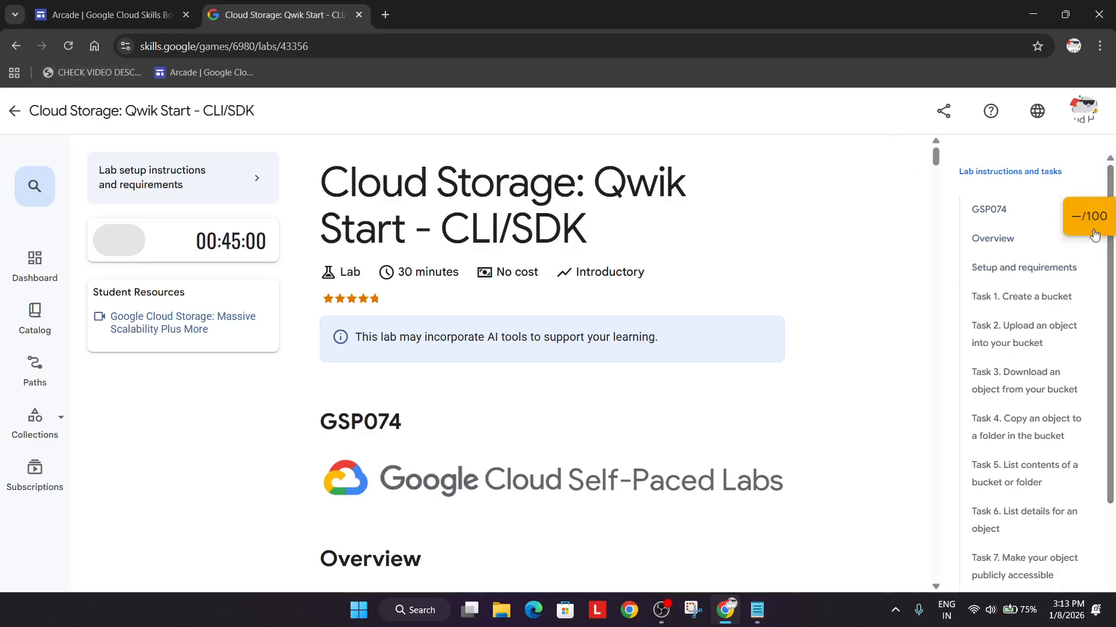
left_click(119, 240)
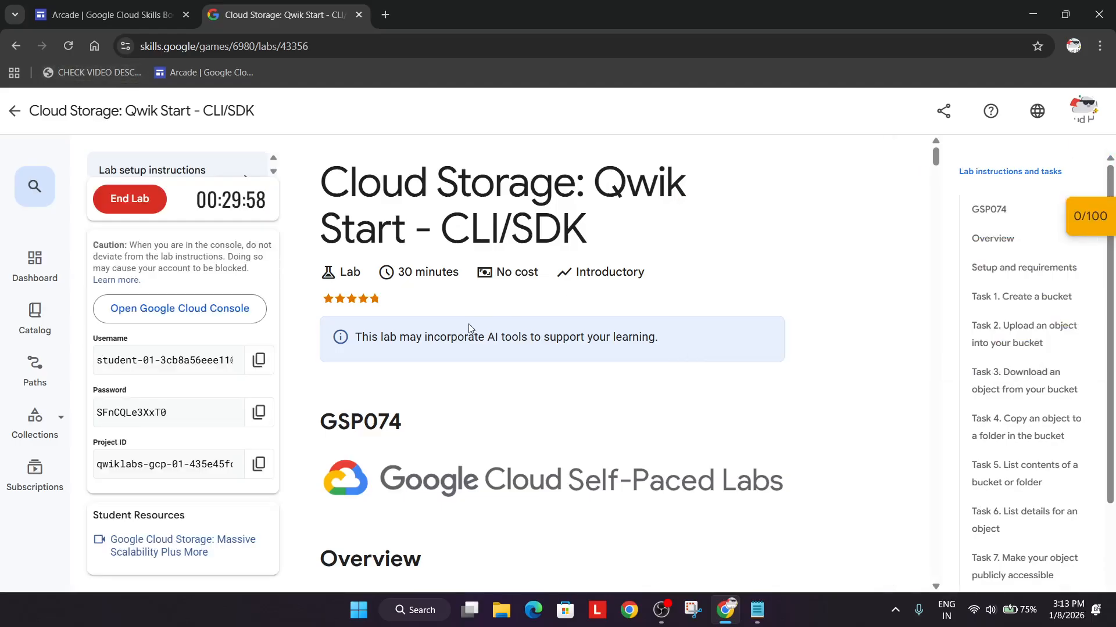
mouse_move(190, 325)
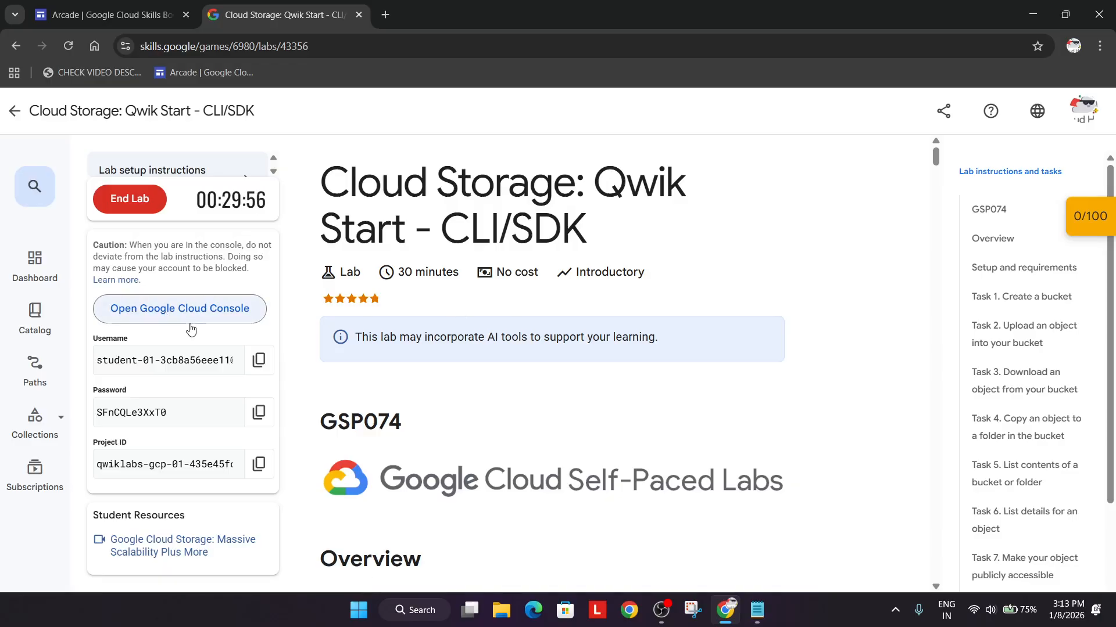
right_click(180, 308)
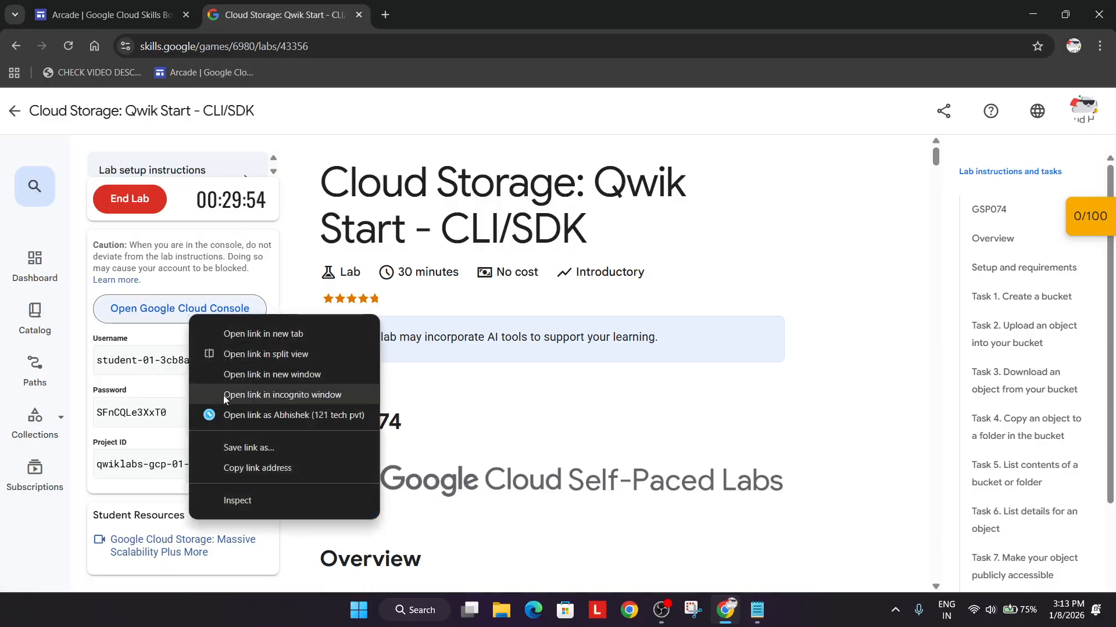
- Open the console in an incognito window, accept the account terms, authorize Cloud Shell, and return to the lab
left_click(281, 395)
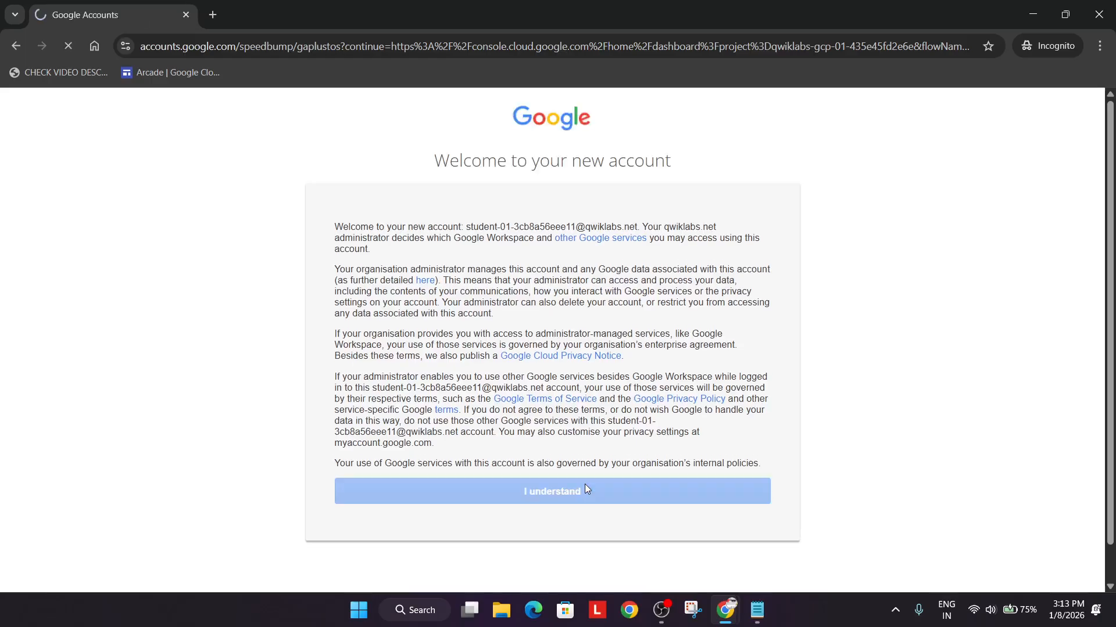
left_click(551, 491)
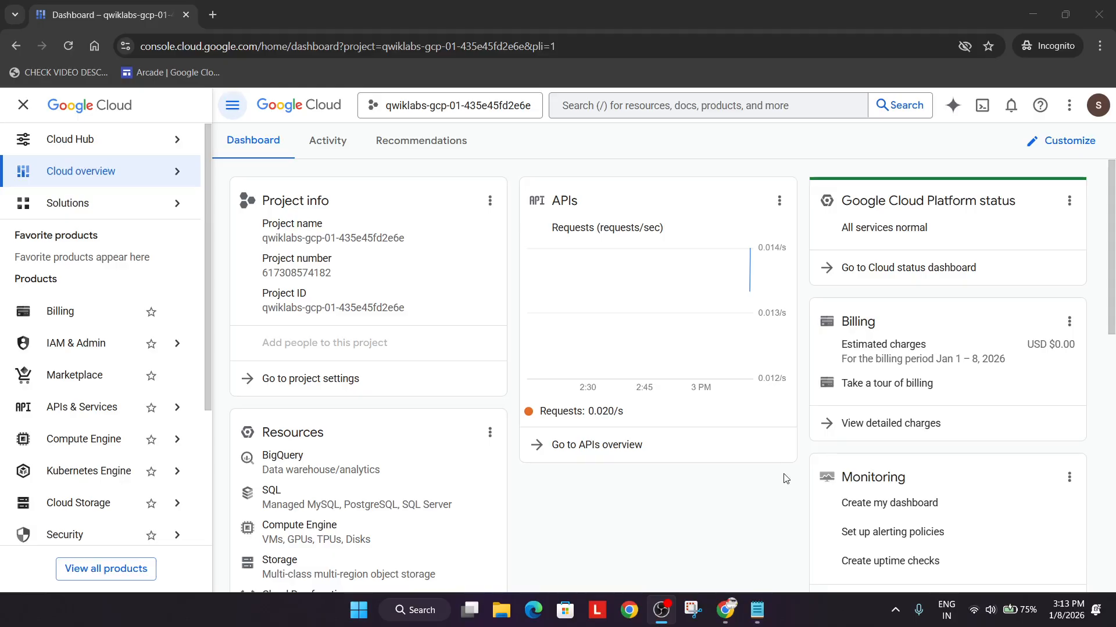
left_click(970, 106)
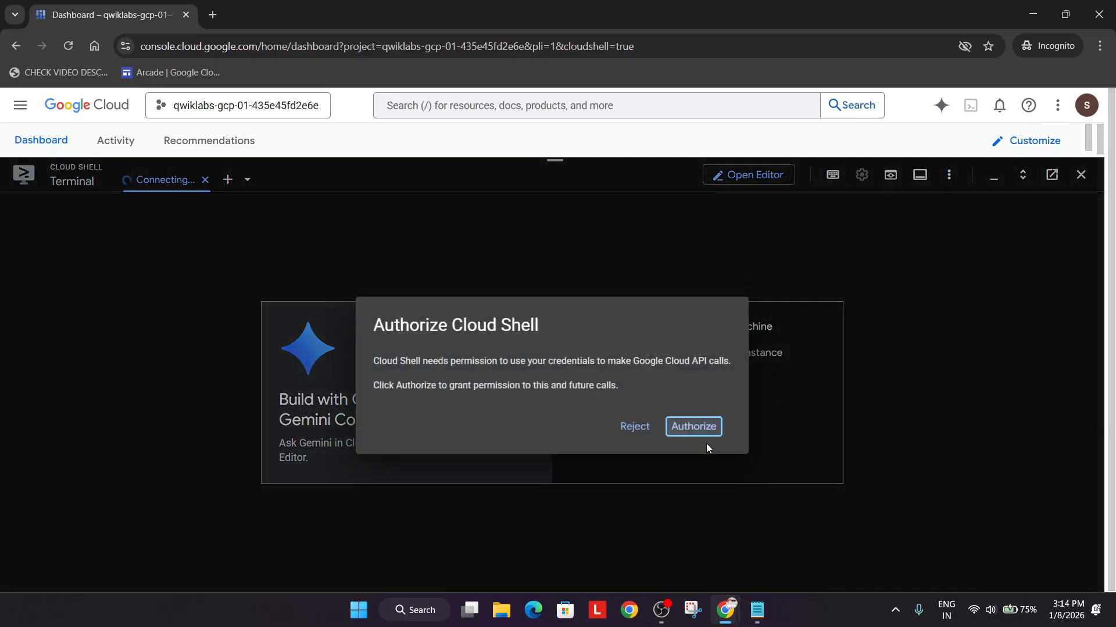
left_click(693, 426)
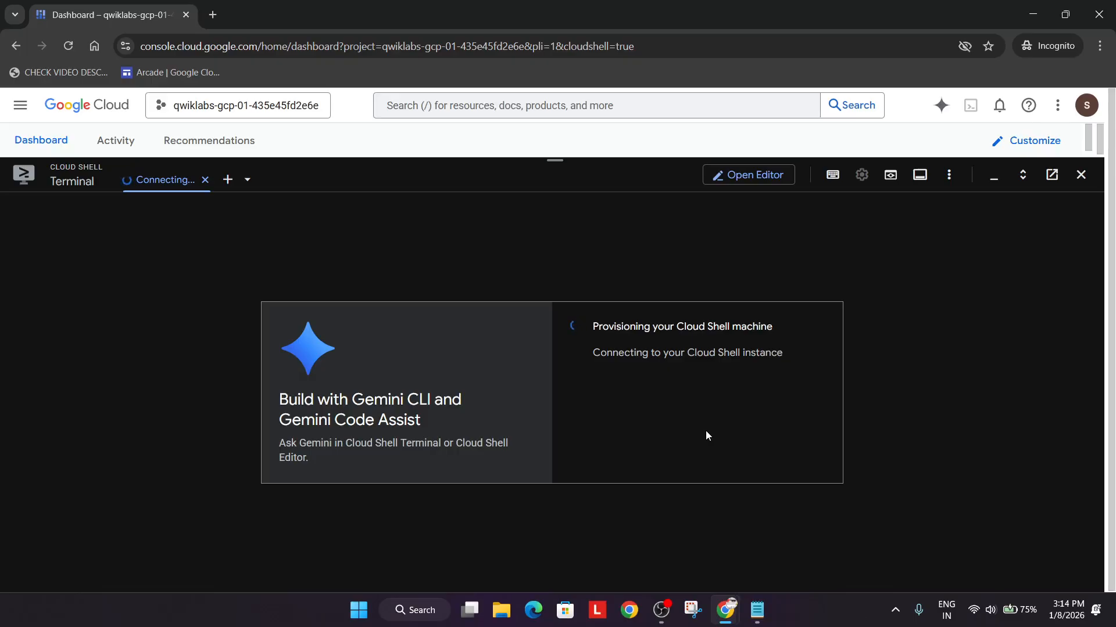
key("alt+tab")
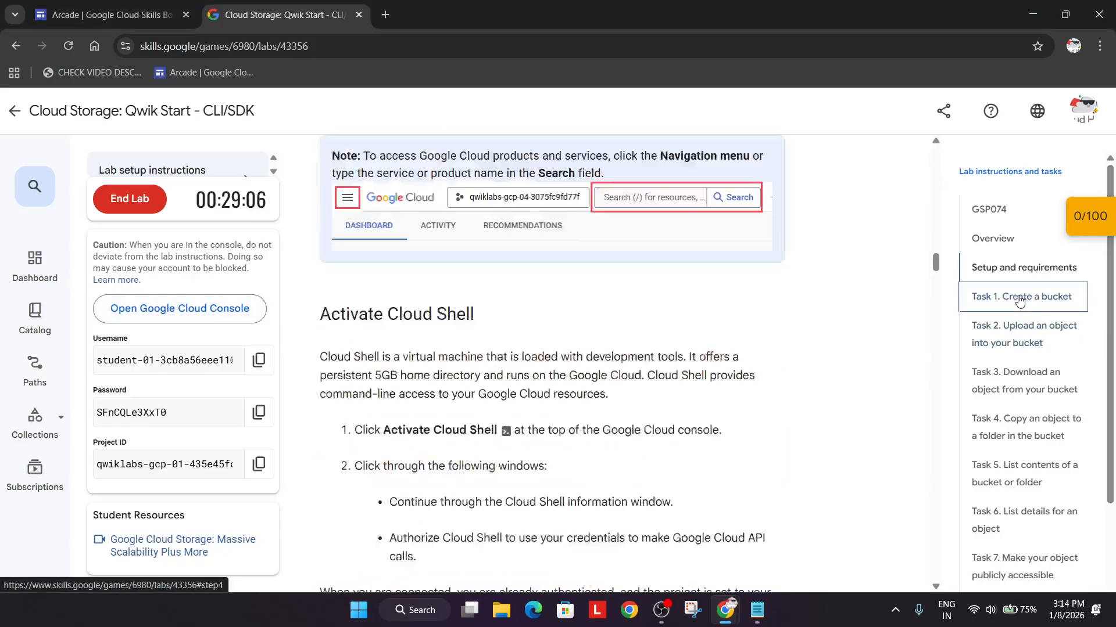
- Copy the Task 1 'gcloud storage buckets create gs://<YOUR-BUCKET-NAME>' command into a new Notepad tab
left_click(1023, 297)
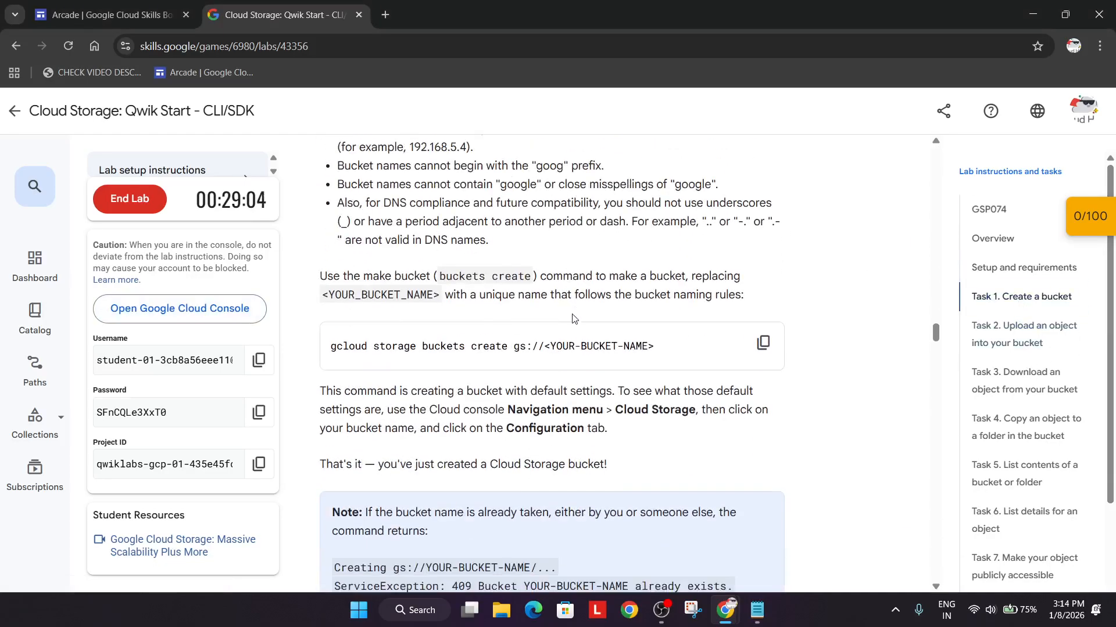
left_click(762, 342)
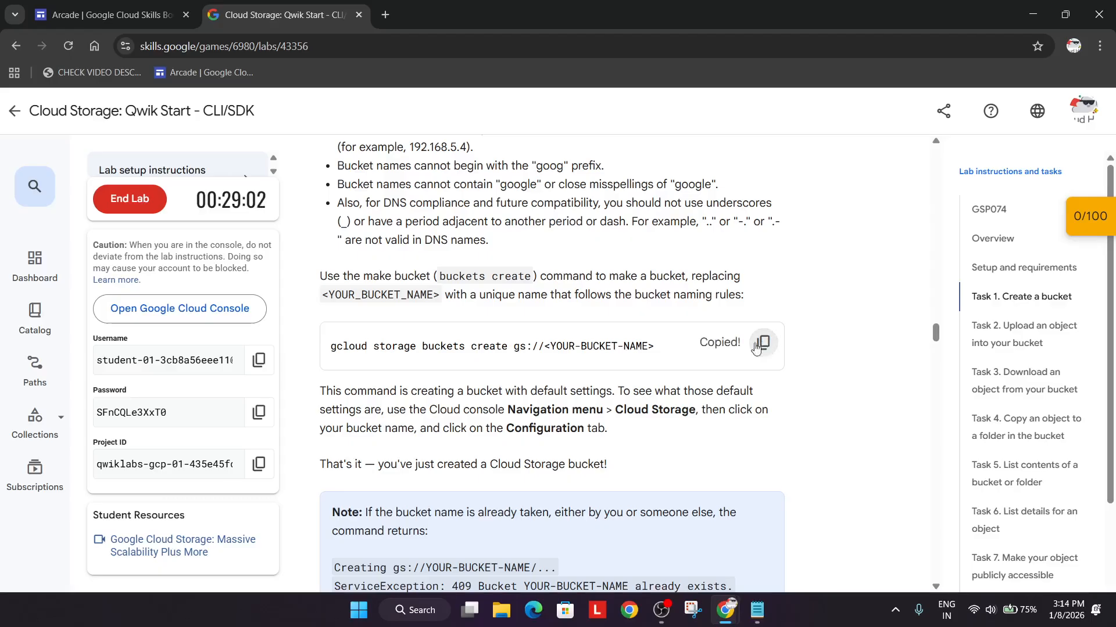
left_click(757, 610)
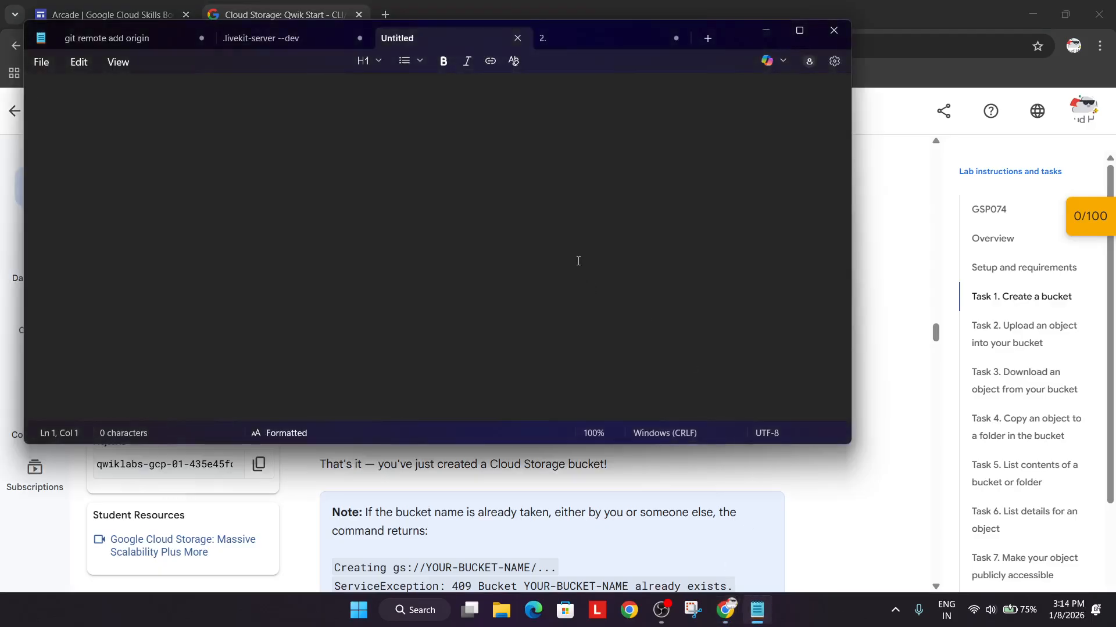
type("gcloud storage buckets create gs://<YOUR-BUCKET-NAME>")
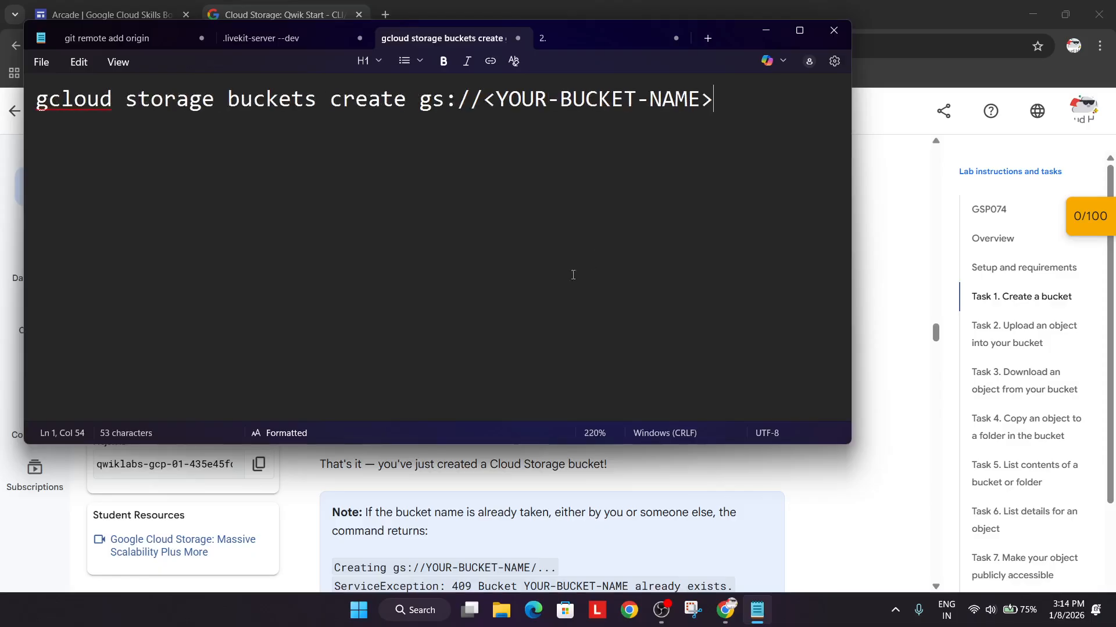
- Paste the project ID qwiklabs-gcp-01-435e45fd2e6e into the command as the bucket name
left_click(248, 463)
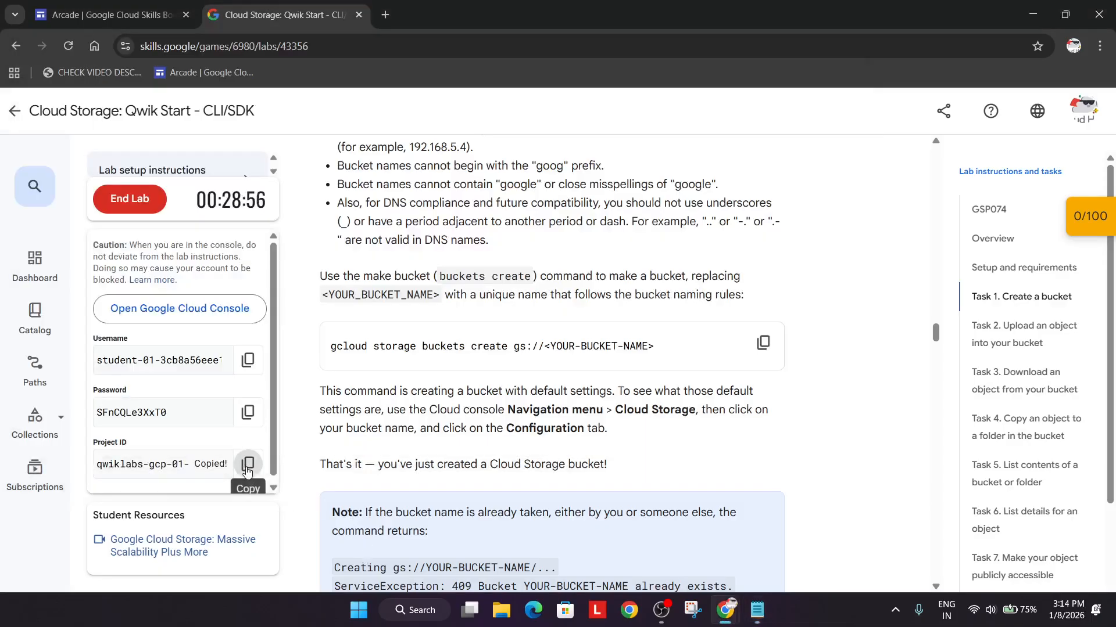
left_click(756, 610)
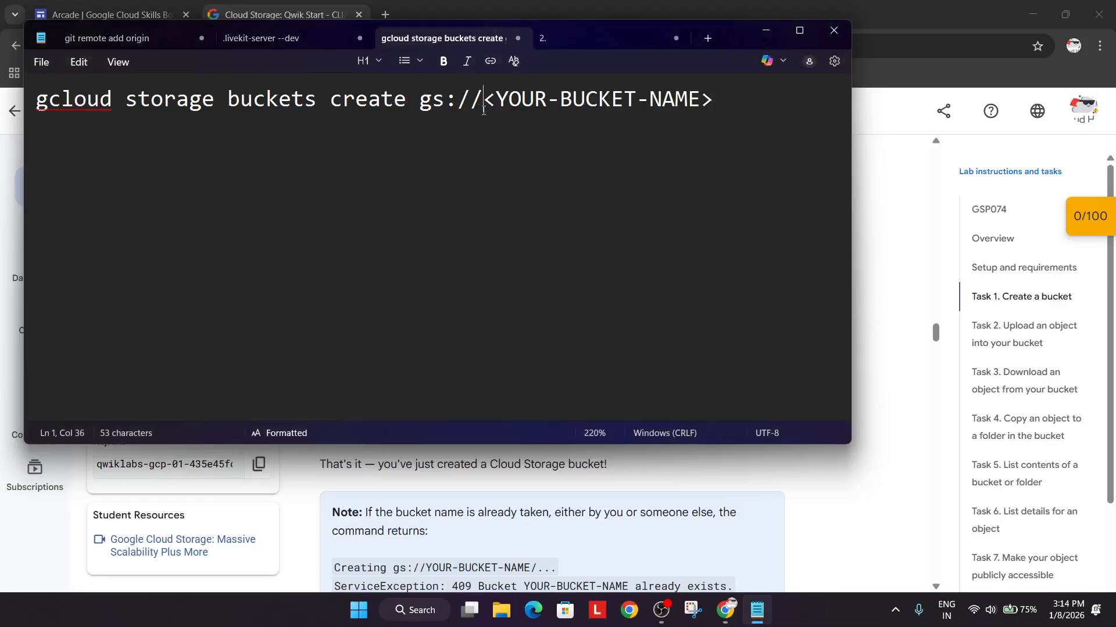
type("qwiklabs-gcp-01-435e45fd2e6e)$ gcloud storage buckets create gs://qwiklabs-gcp-01-435e45fd2e6e")
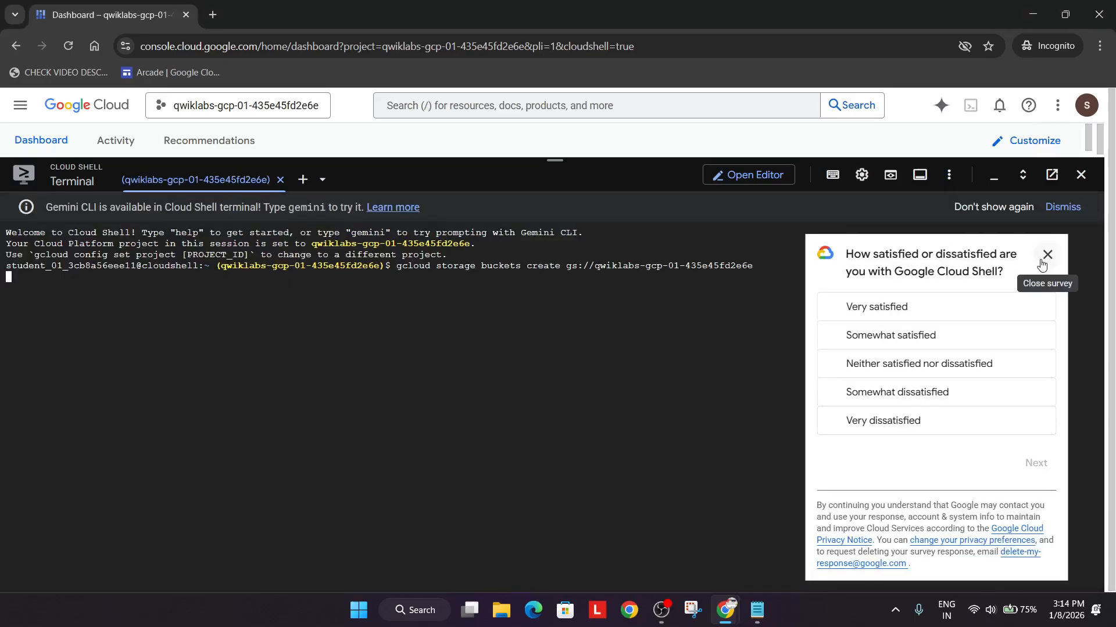
- Dismiss the Cloud Shell survey after creating bucket qwiklabs-gcp-01-435e45fd2e6e and return to the lab
left_click(861, 175)
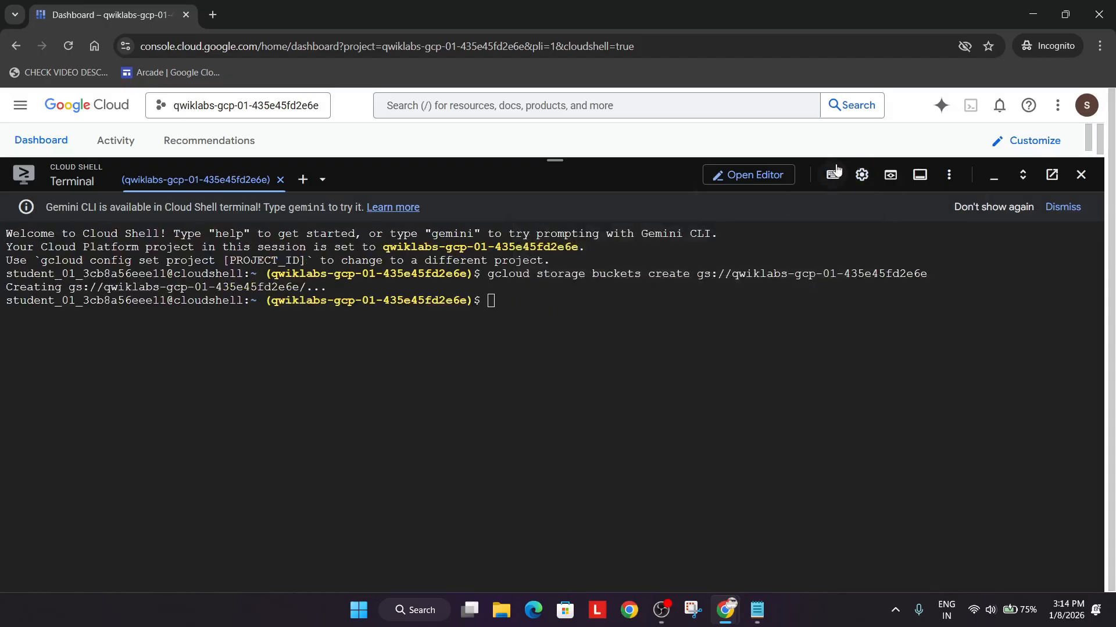
left_click(860, 174)
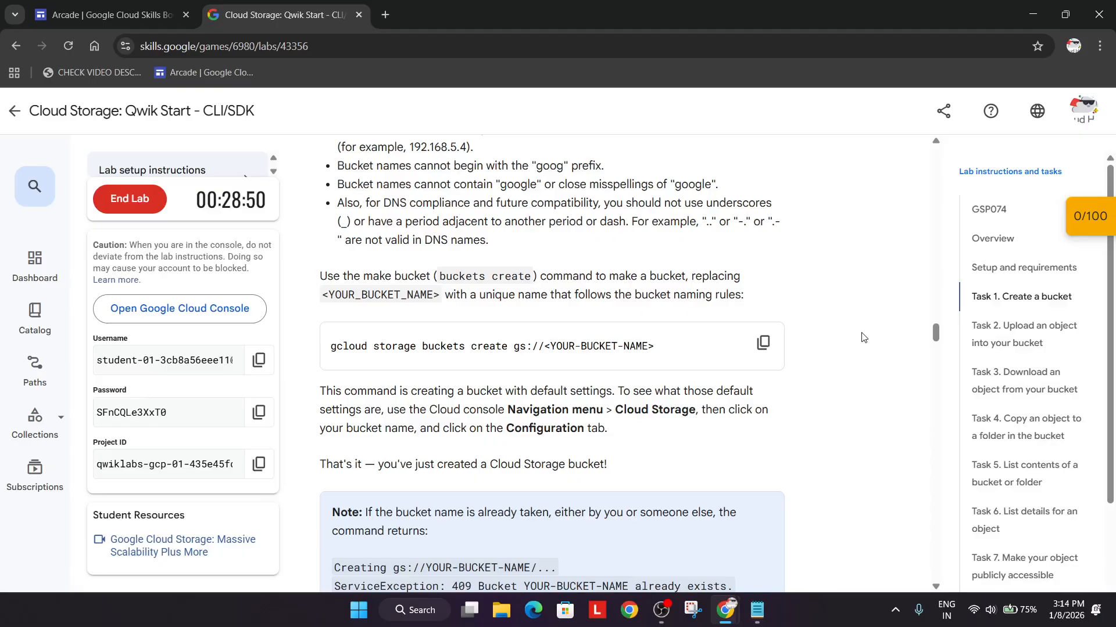
- Check progress on the Create a Cloud Storage bucket task so it is marked completed
scroll("down", 3)
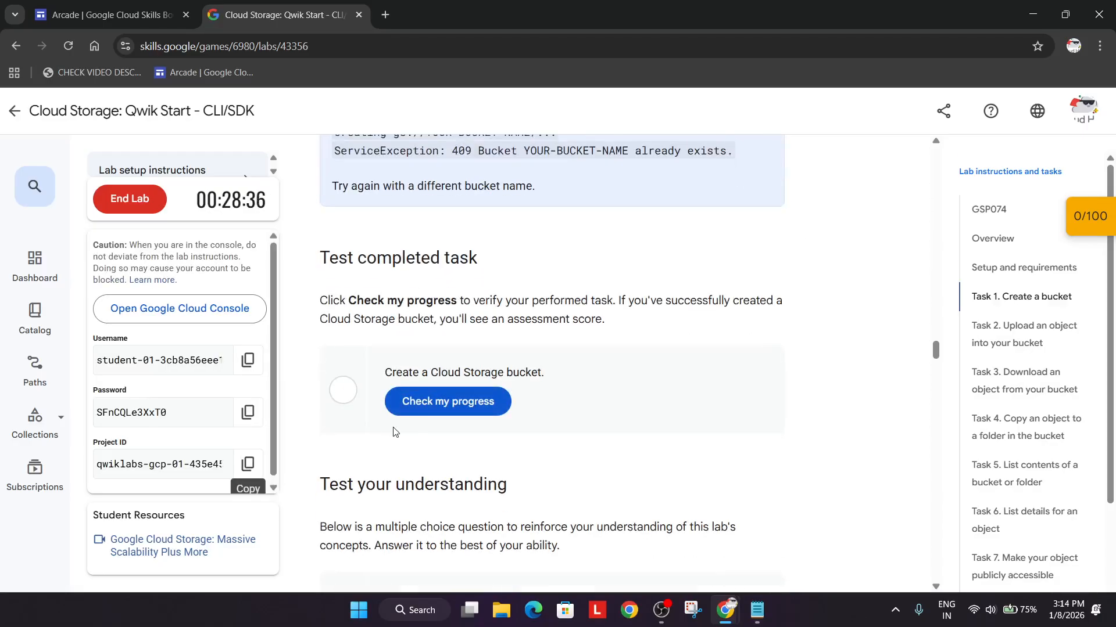
left_click(446, 401)
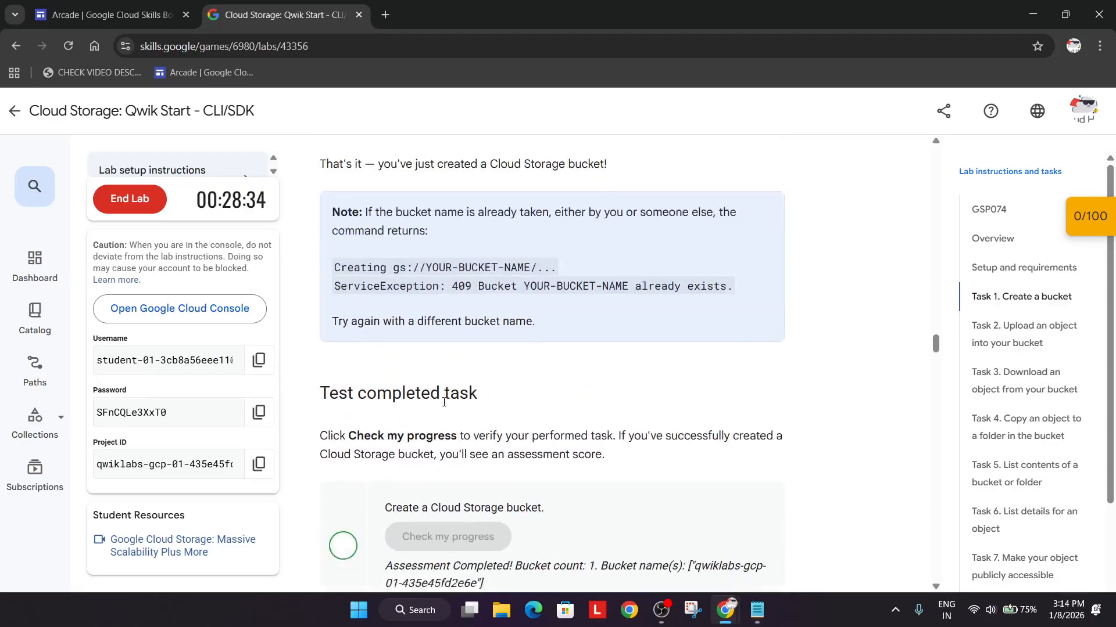
scroll("up", 3)
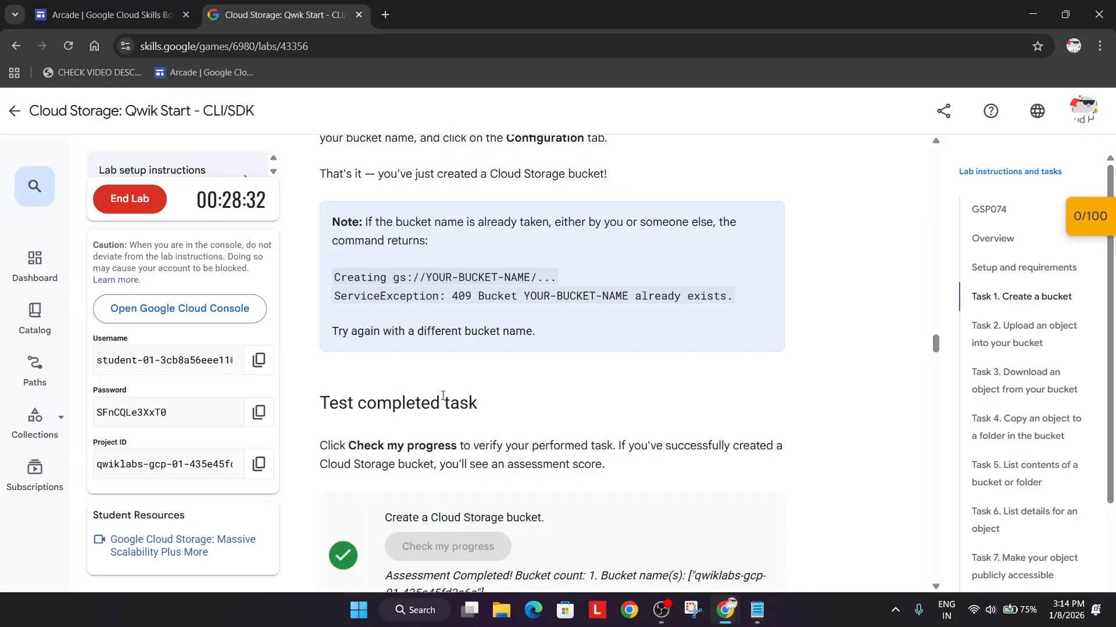
scroll("down", 3)
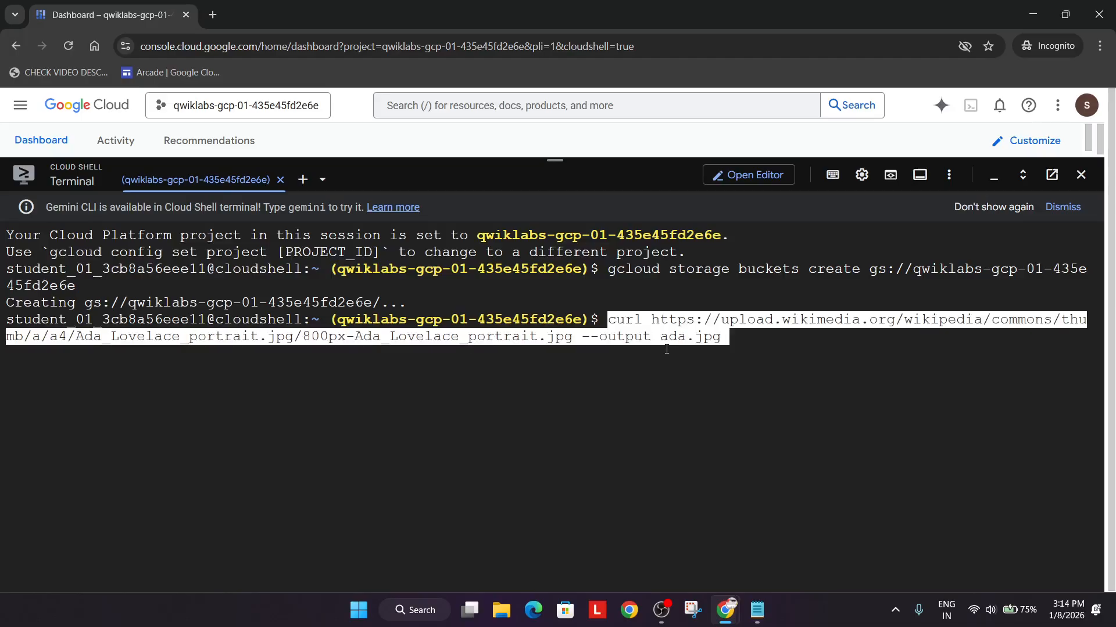
- Copy the gcloud storage cp upload command and set its bucket to qwiklabs-gcp-01-435e45fd2e6e in Notepad
left_click(282, 14)
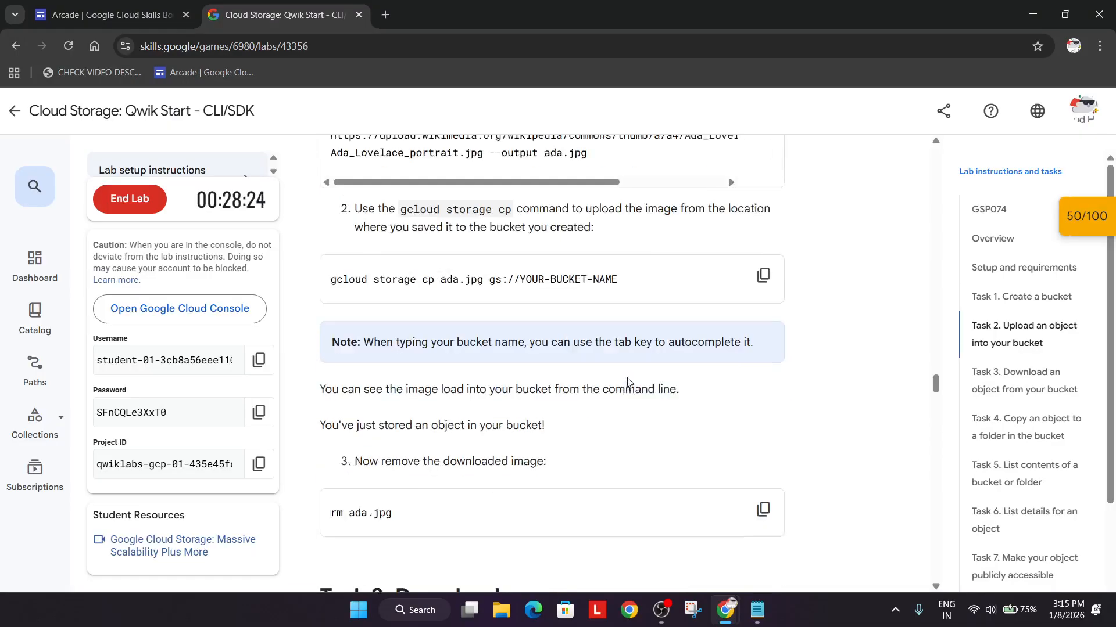
left_click(762, 256)
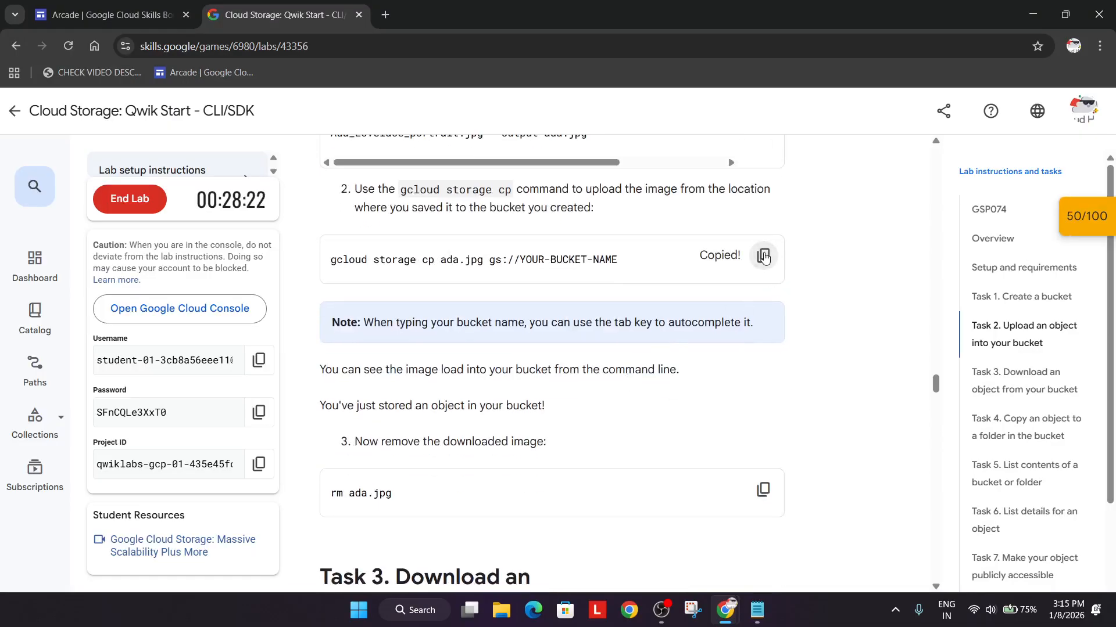
left_click(756, 610)
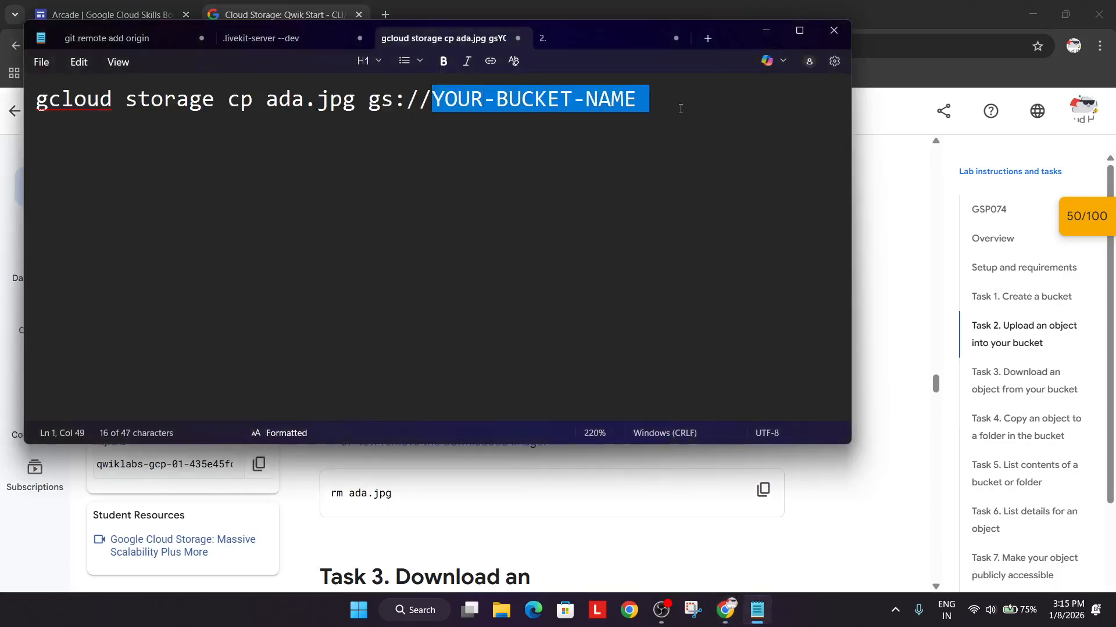
type("qwiklabs-gcp-01-435e45fd2e6e")
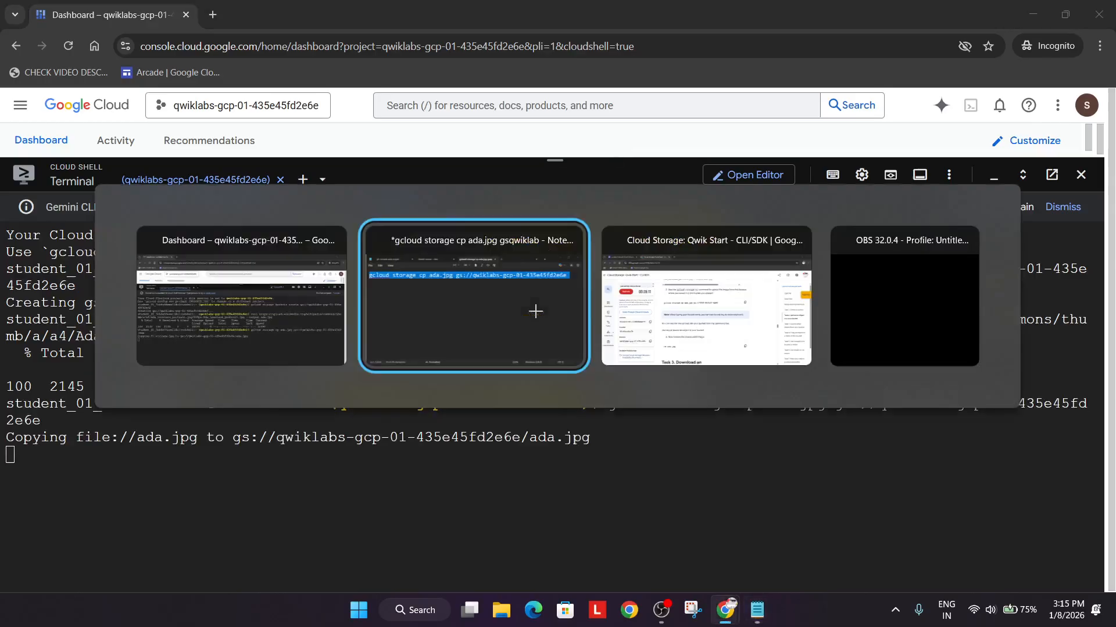
- Check progress on the Task 4 copy-to-image-folder task, which reports a missing object
left_click(705, 295)
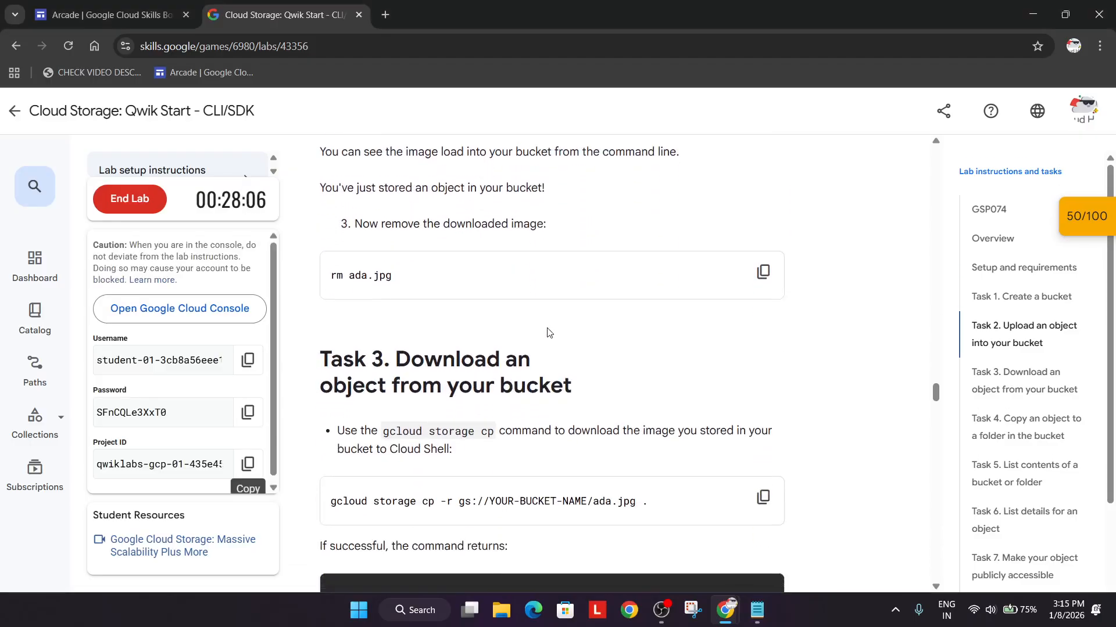
scroll("up", 3)
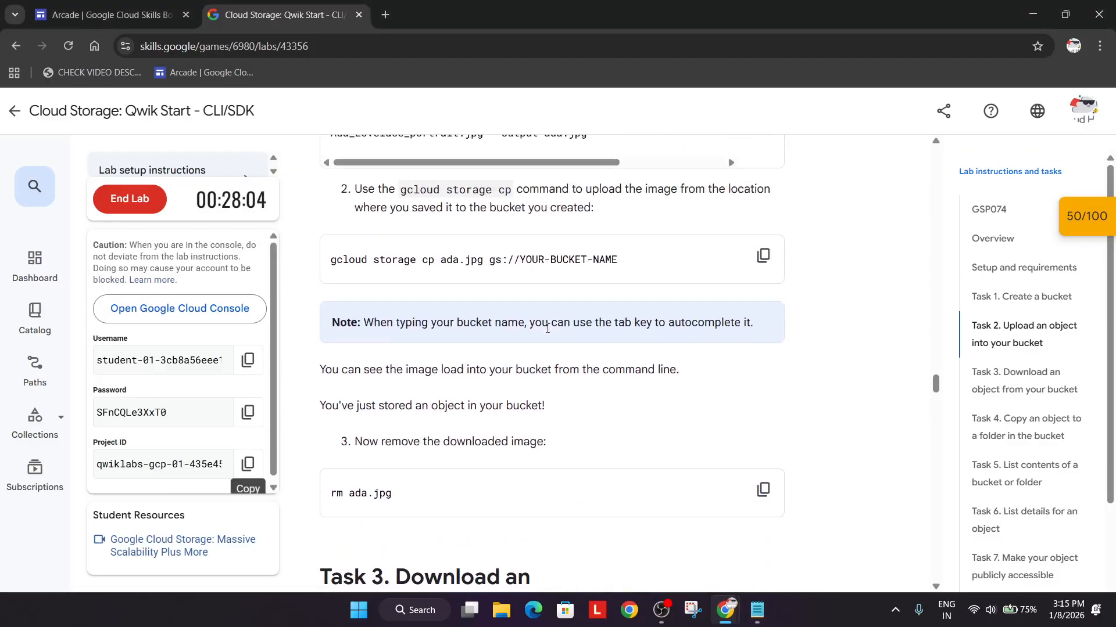
scroll("down", 3)
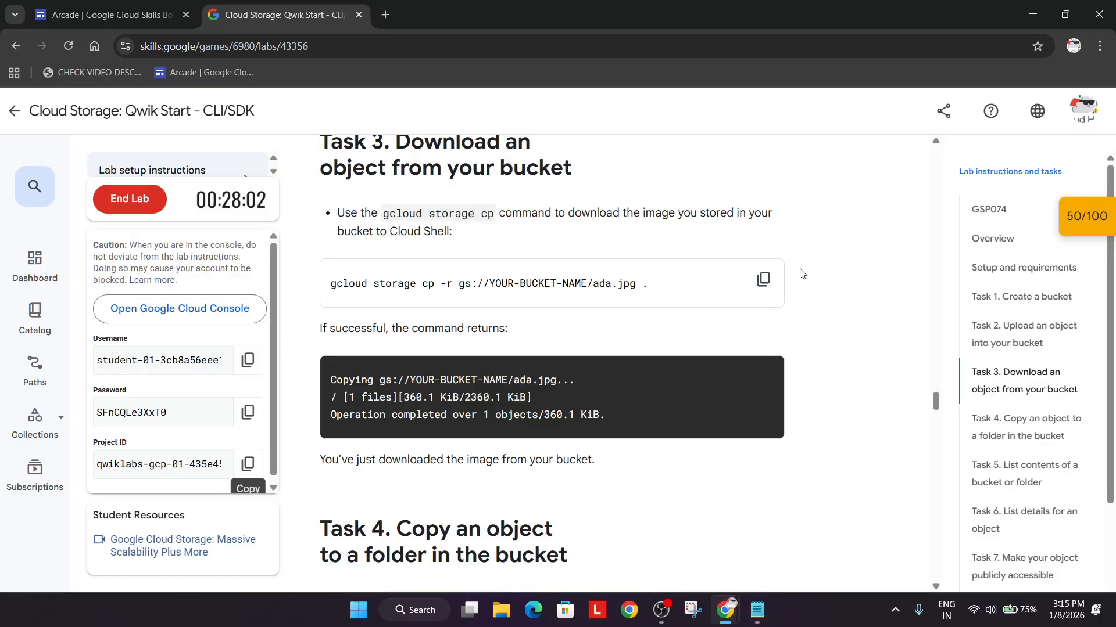
scroll("down", 3)
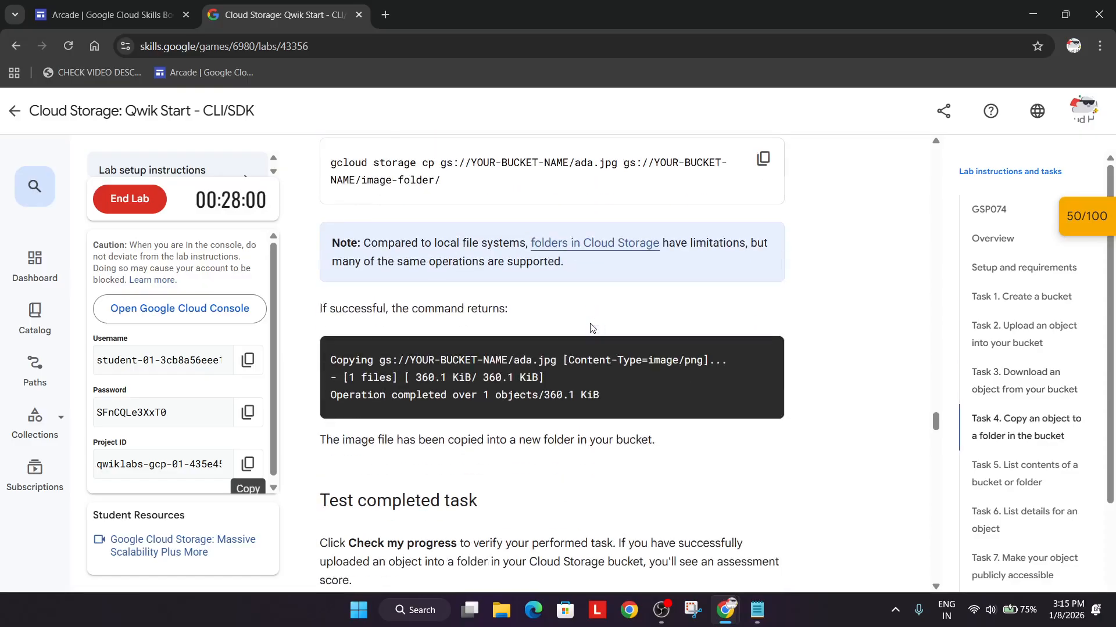
scroll("down", 3)
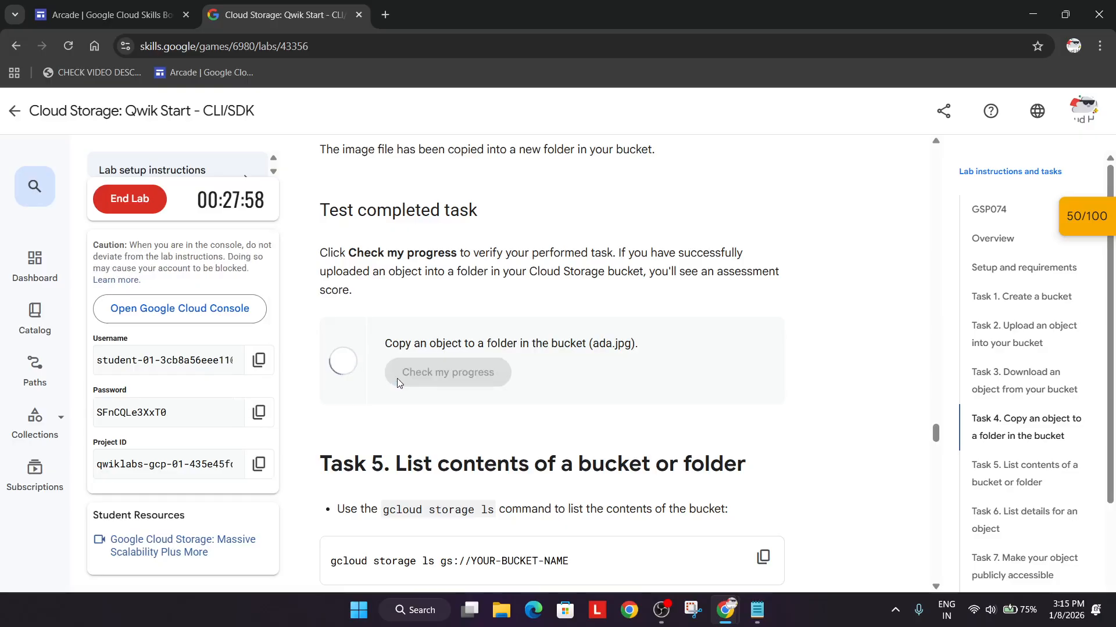
left_click(447, 372)
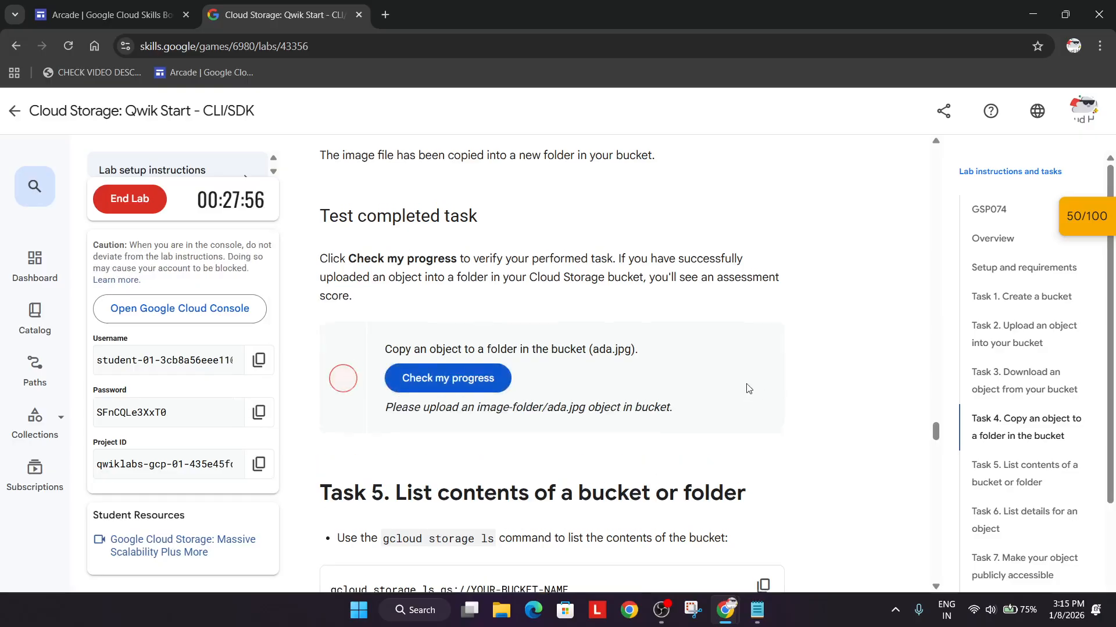
- Copy the Task 3 download-from-bucket command from the lab instructions
scroll("up", 3)
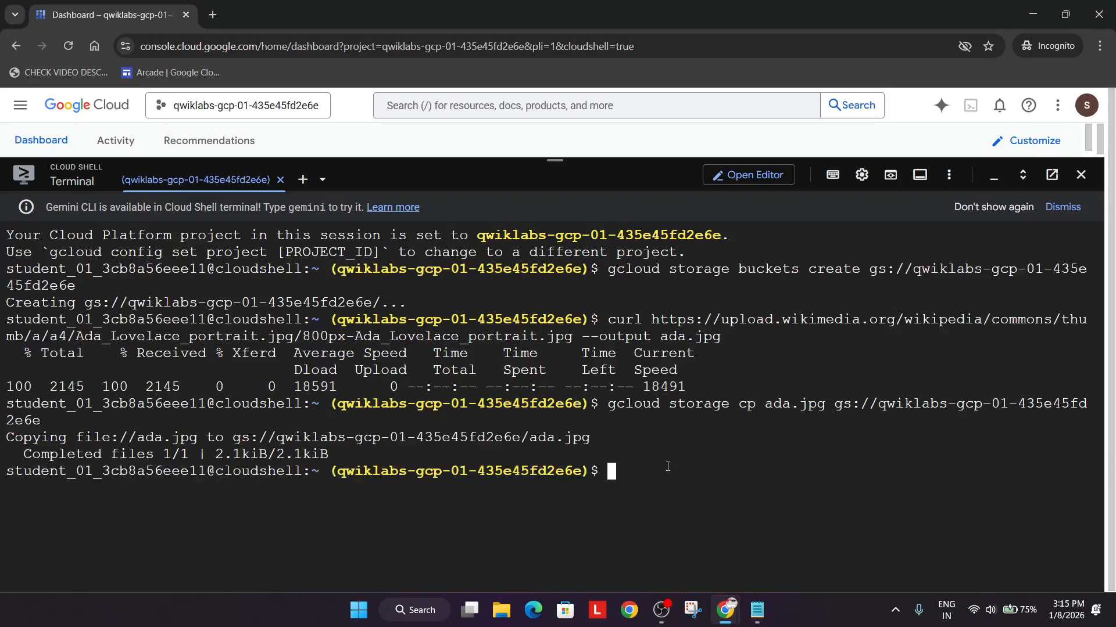
key("Return")
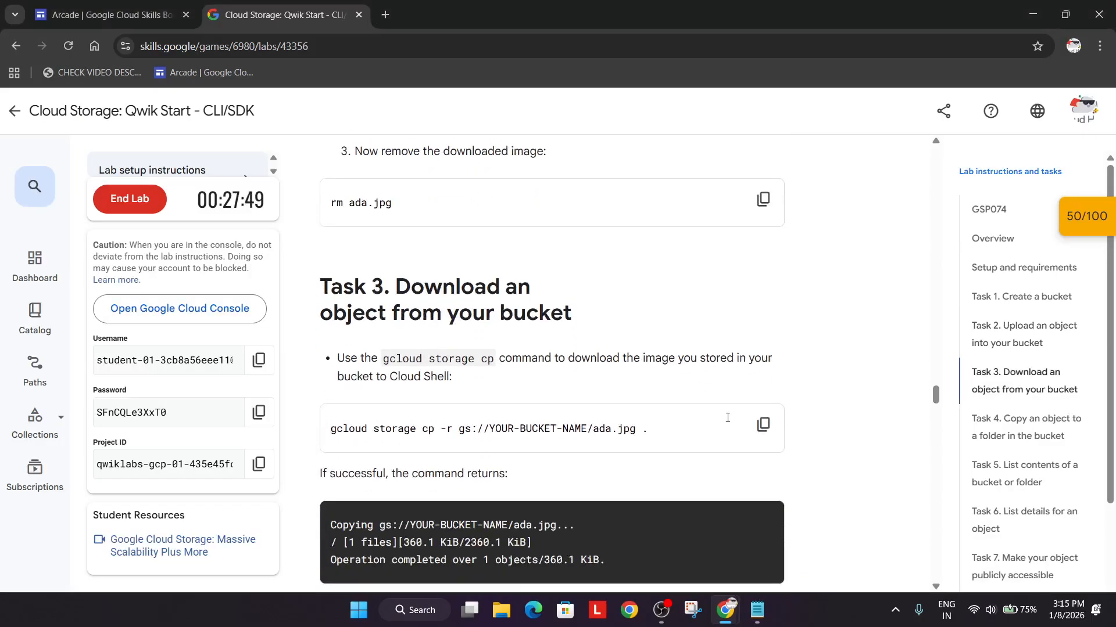
left_click(762, 424)
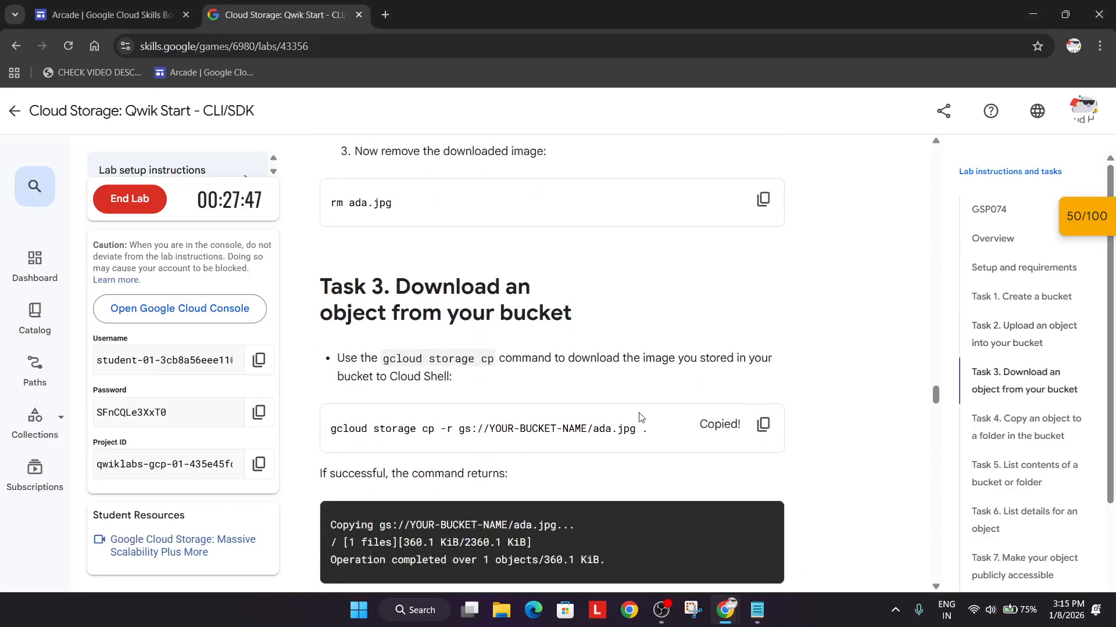
- Edit the gcloud storage cp -r command with bucket qwiklabs-gcp-01-435e45fd2e6e and paste it at the Cloud Shell prompt
left_click(107, 14)
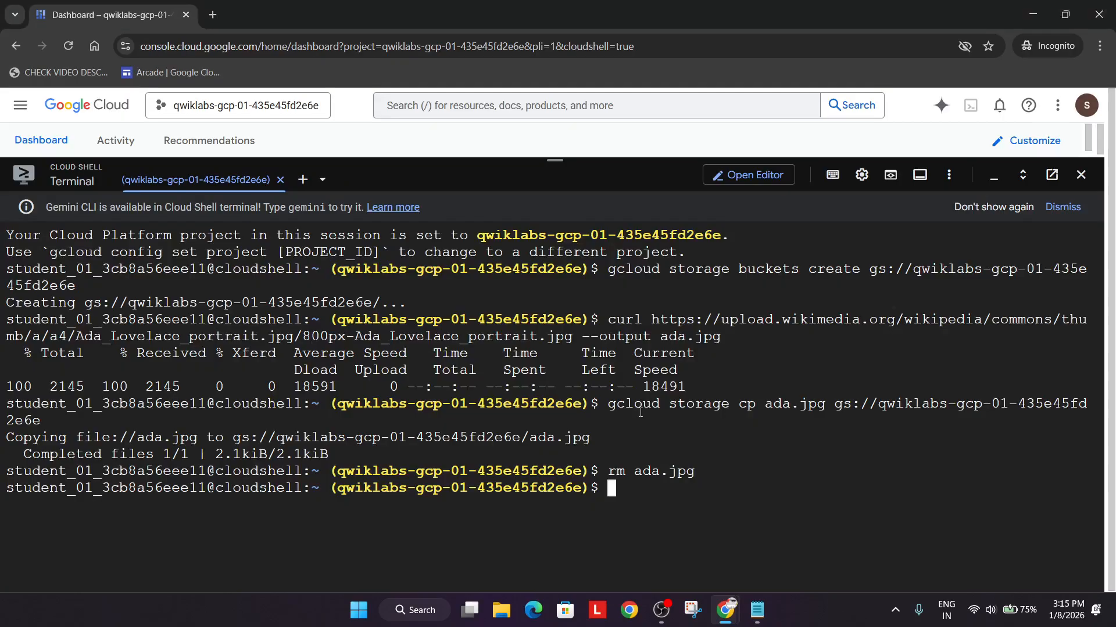
left_click(757, 610)
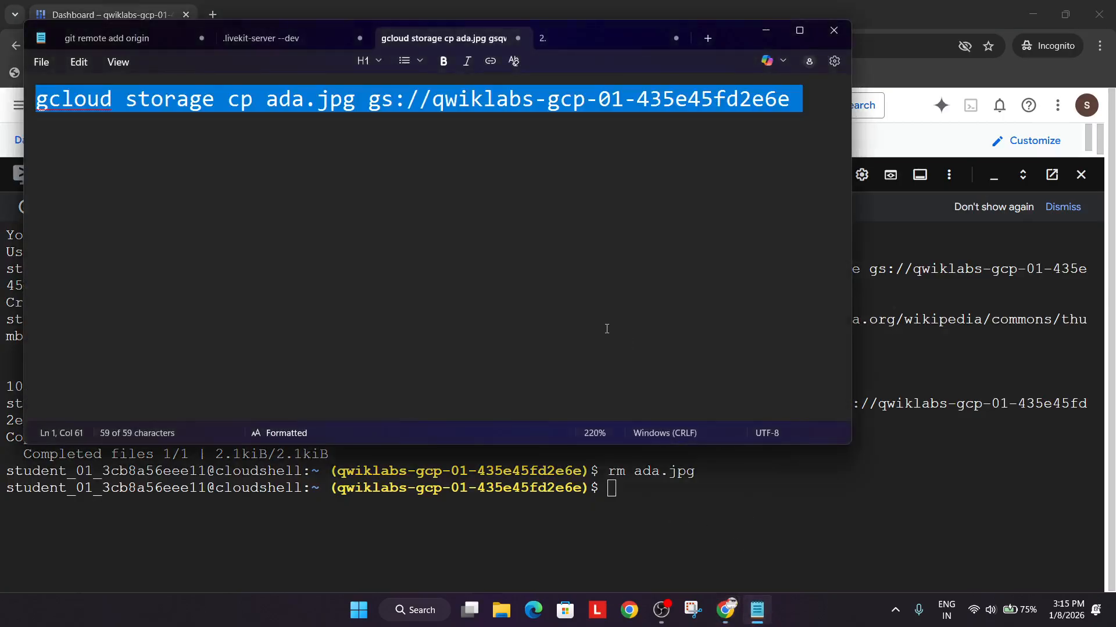
left_click(610, 100)
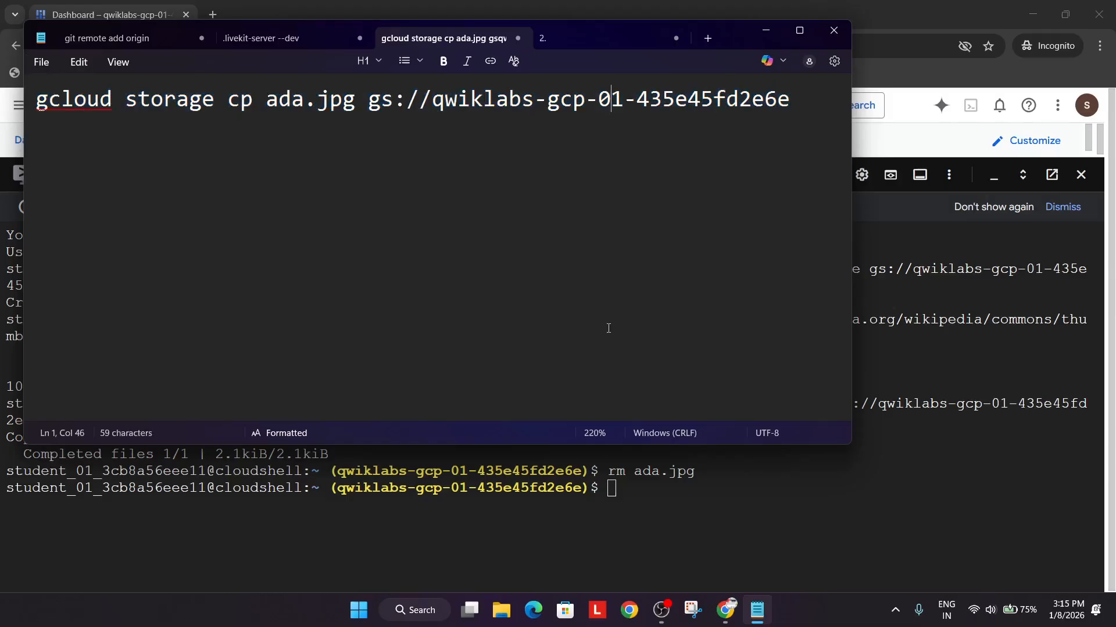
key("alt+tab")
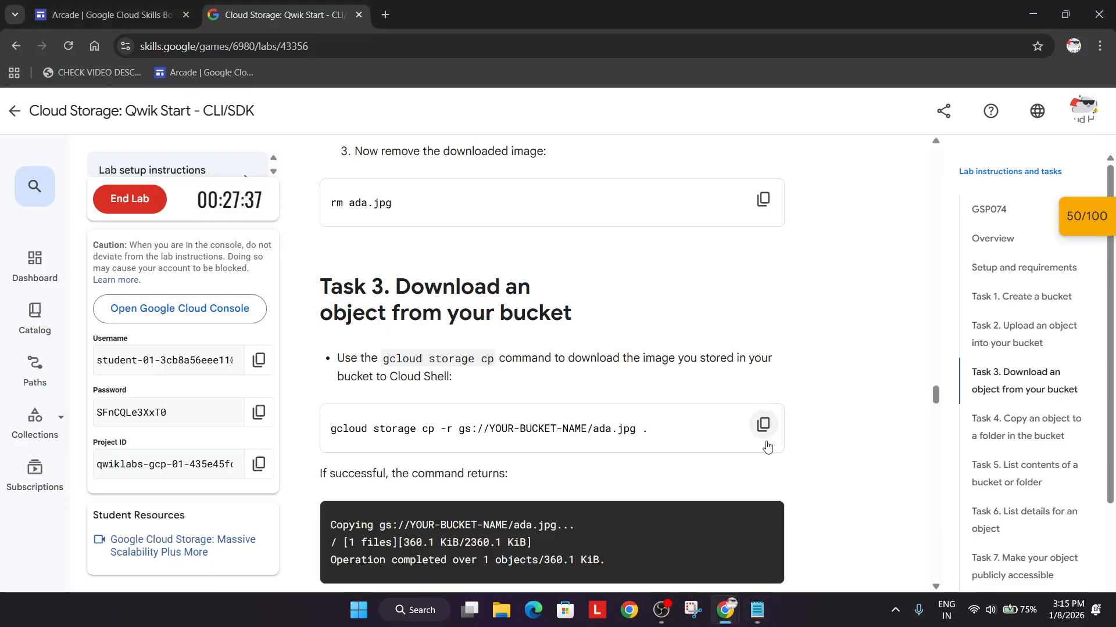
left_click(756, 610)
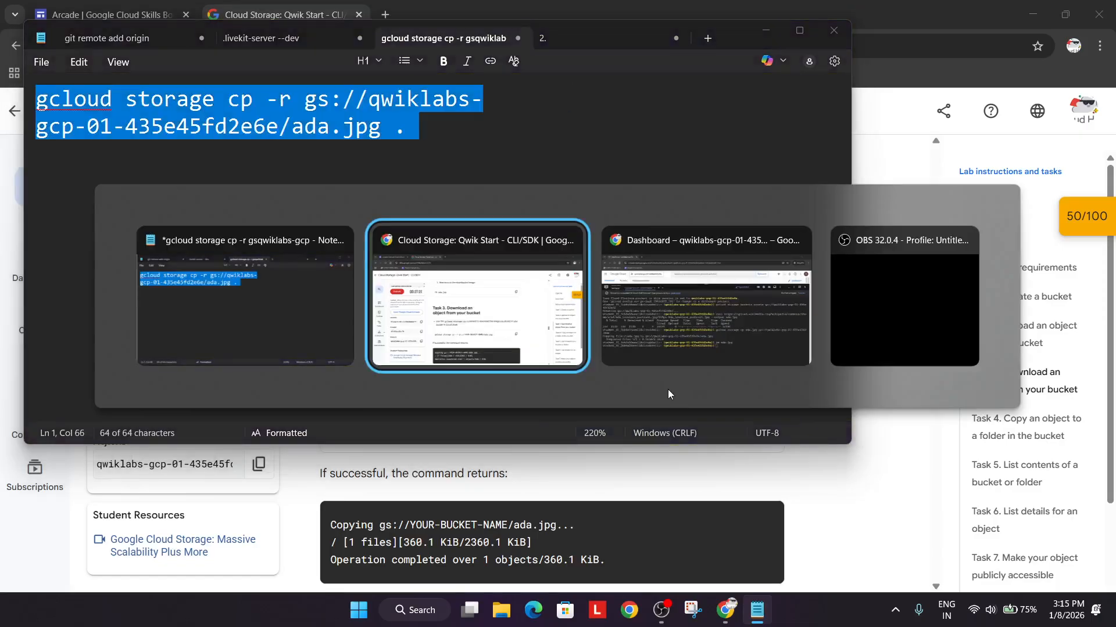
left_click(705, 297)
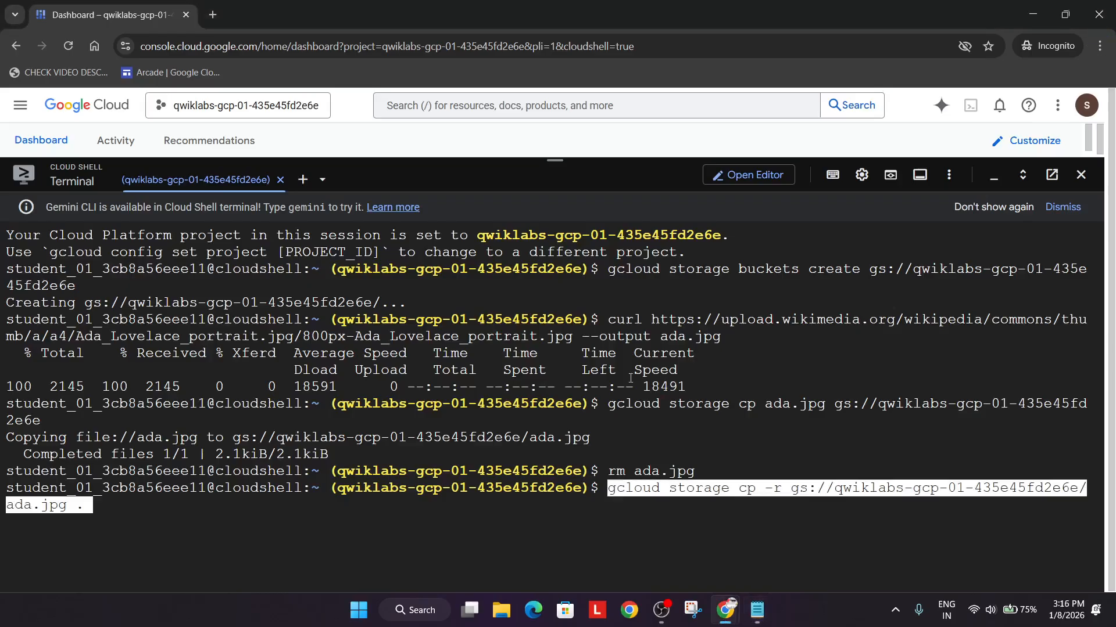
left_click(757, 610)
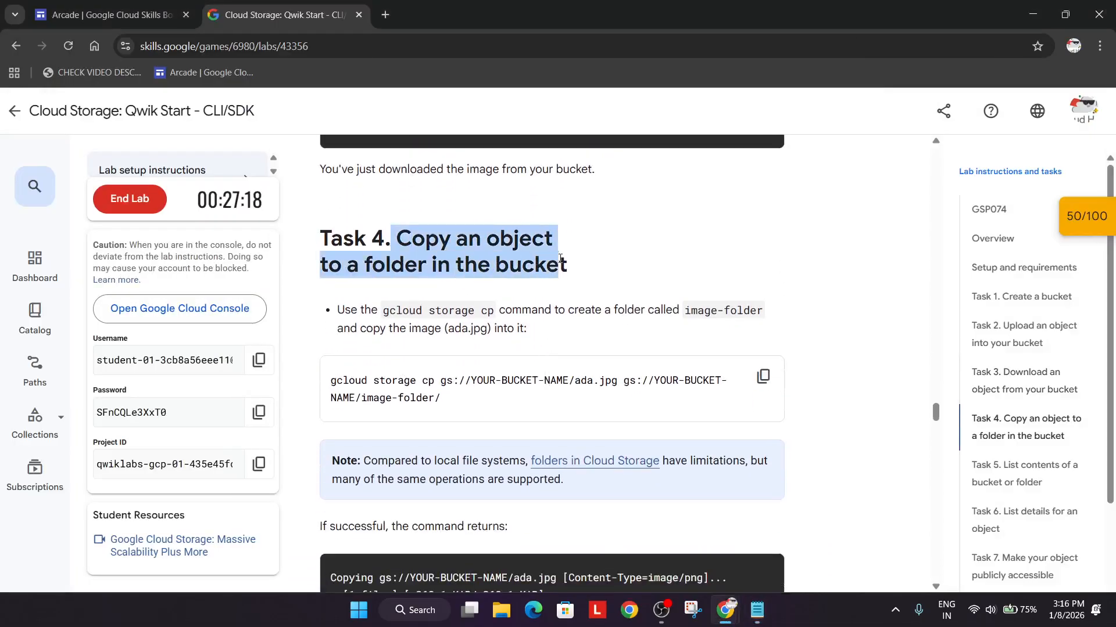
- Copy the copy-to-image-folder command into Notepad for editing
left_click(763, 375)
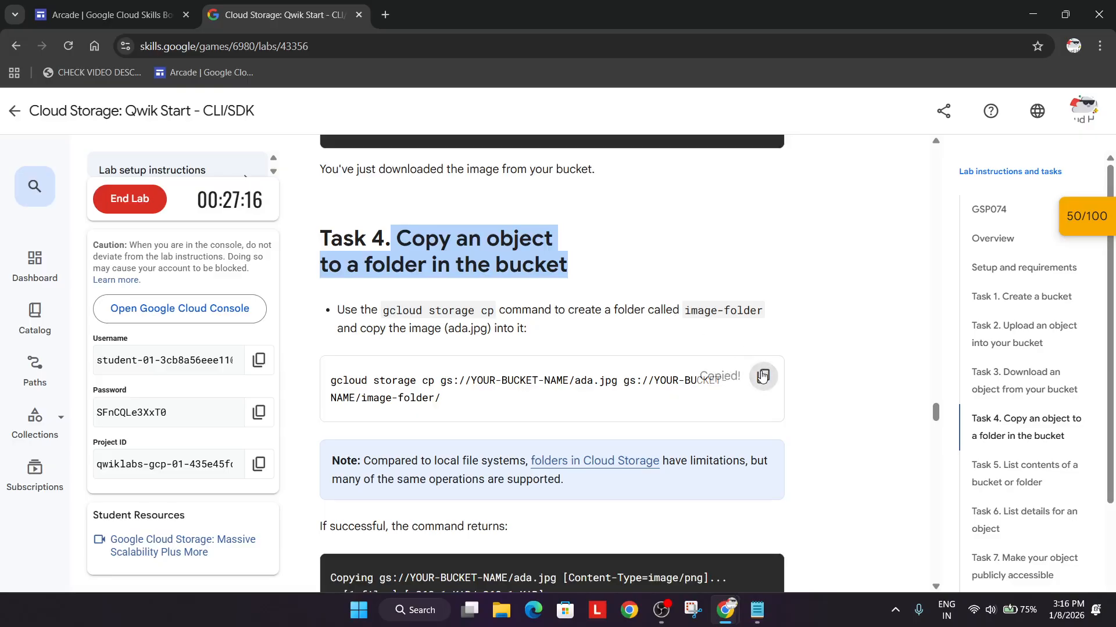
left_click(756, 610)
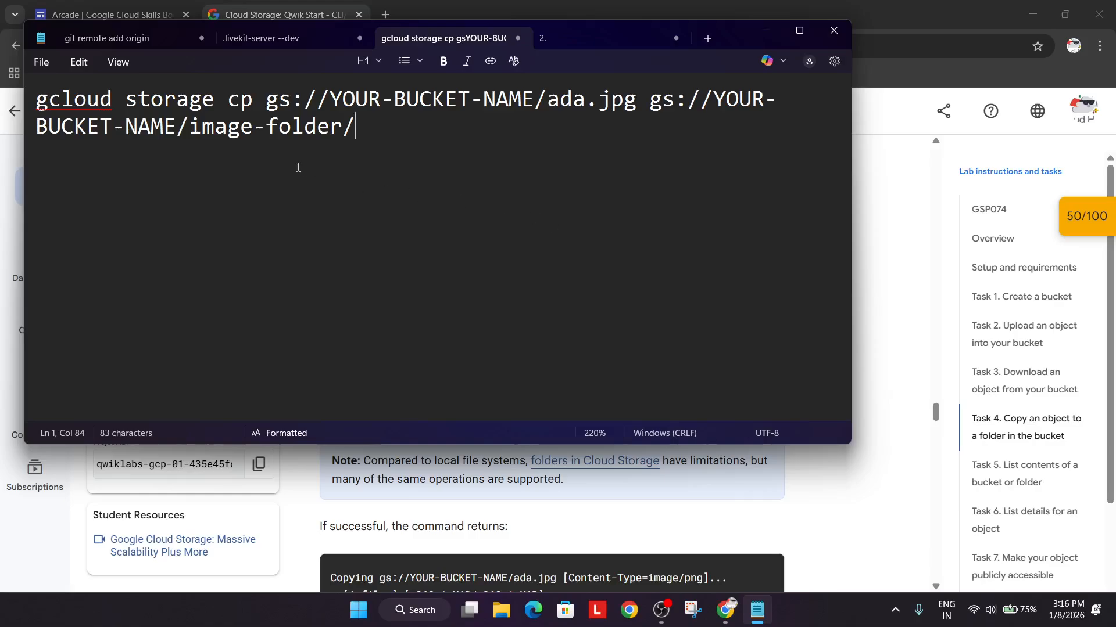
mouse_move(710, 161)
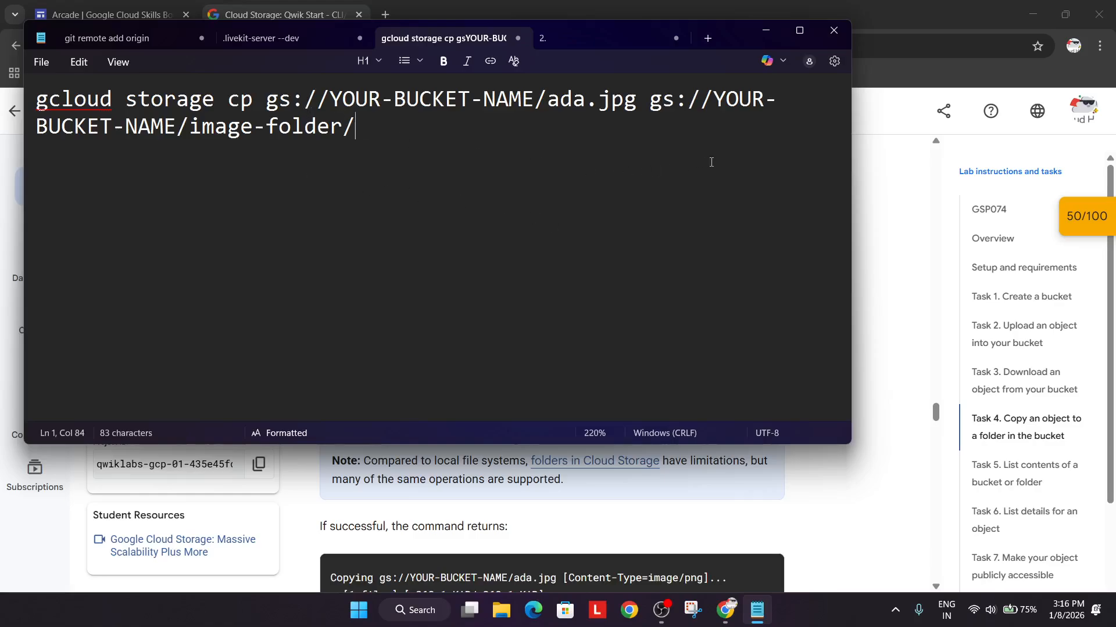
mouse_move(696, 162)
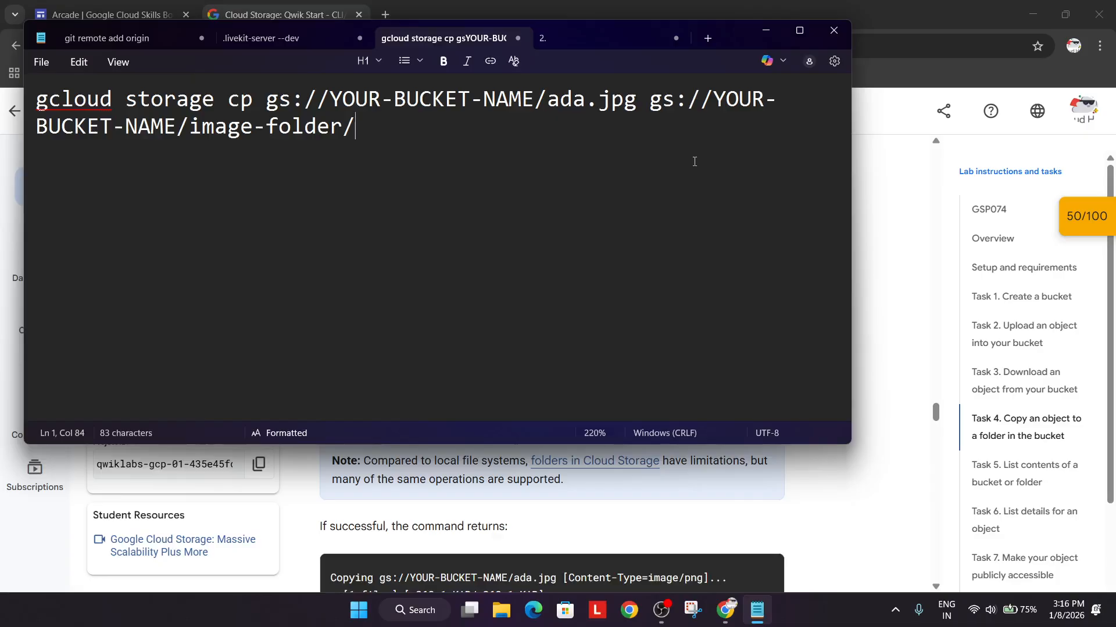
left_click(832, 30)
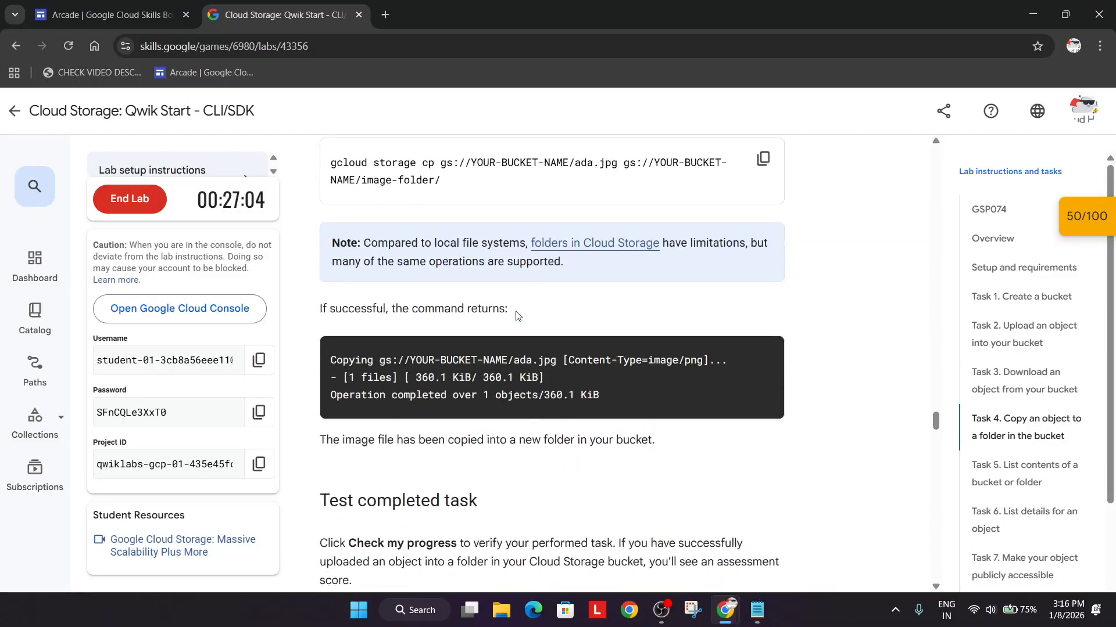
scroll("up", 3)
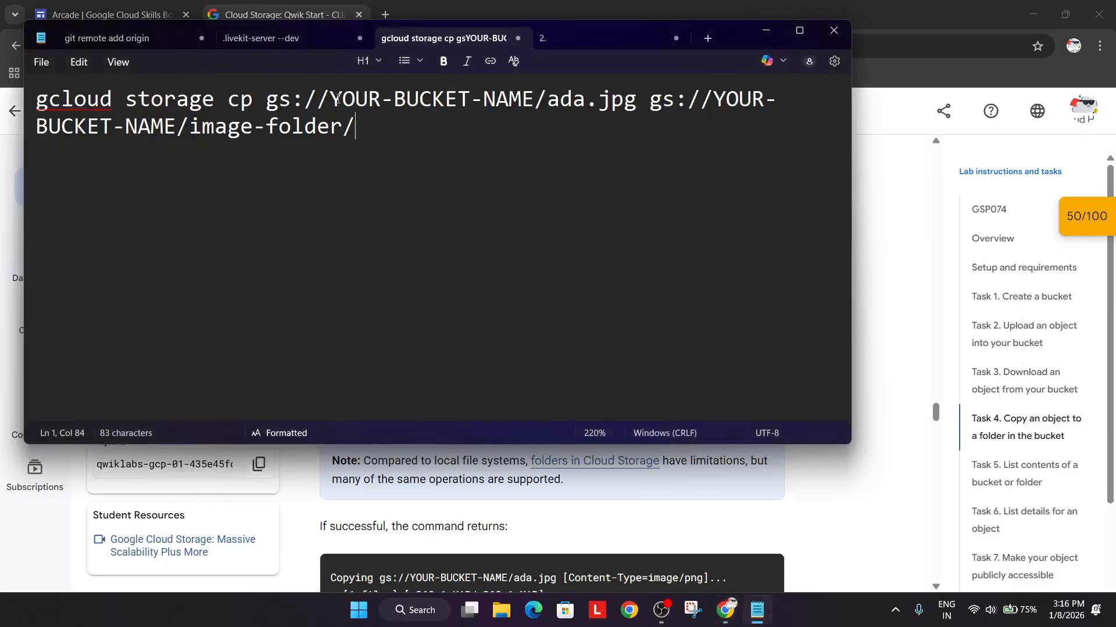
- Replace both YOUR-BUCKET-NAME placeholders with qwiklabs-gcp-01-435e45fd2e6e and run the command in Cloud Shell
double_click(409, 99)
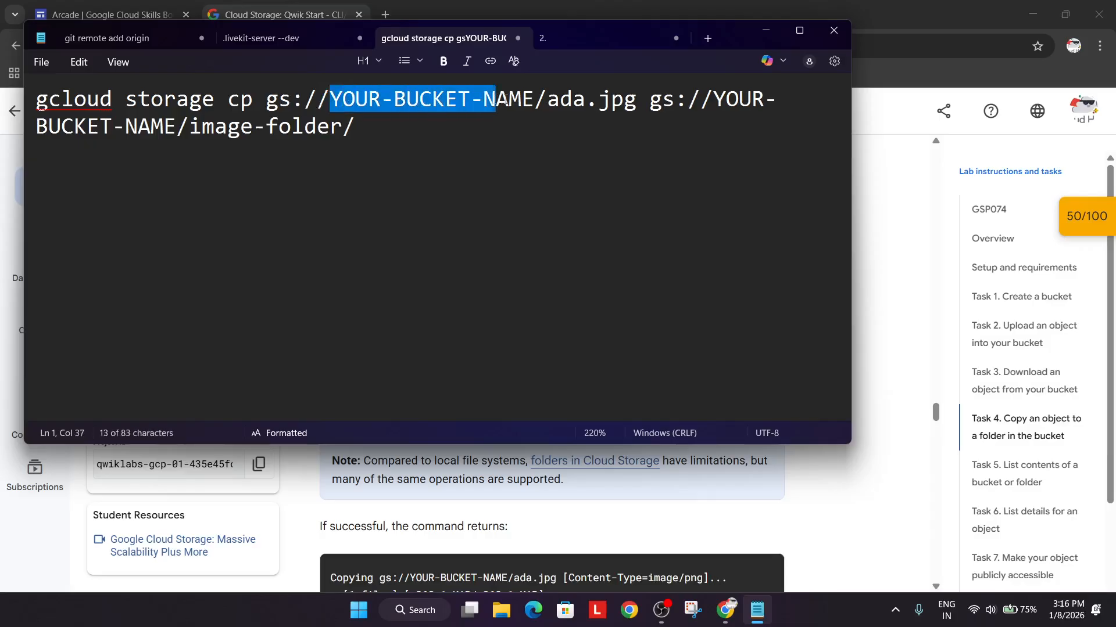
type("qwiklabs-gcp-01-435e45fd2e6e")
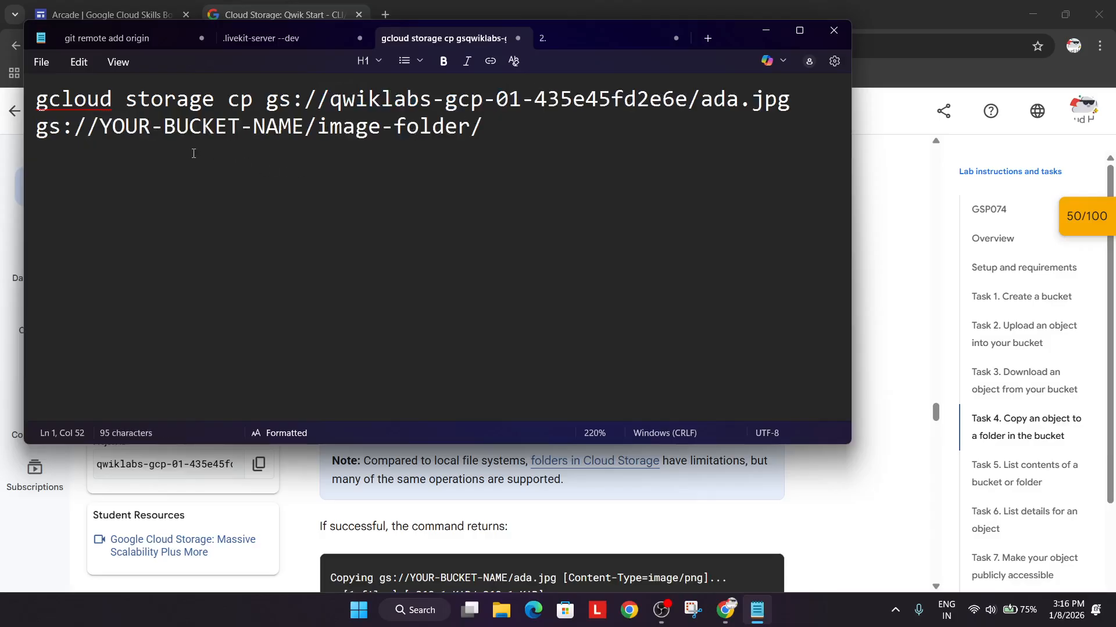
double_click(124, 125)
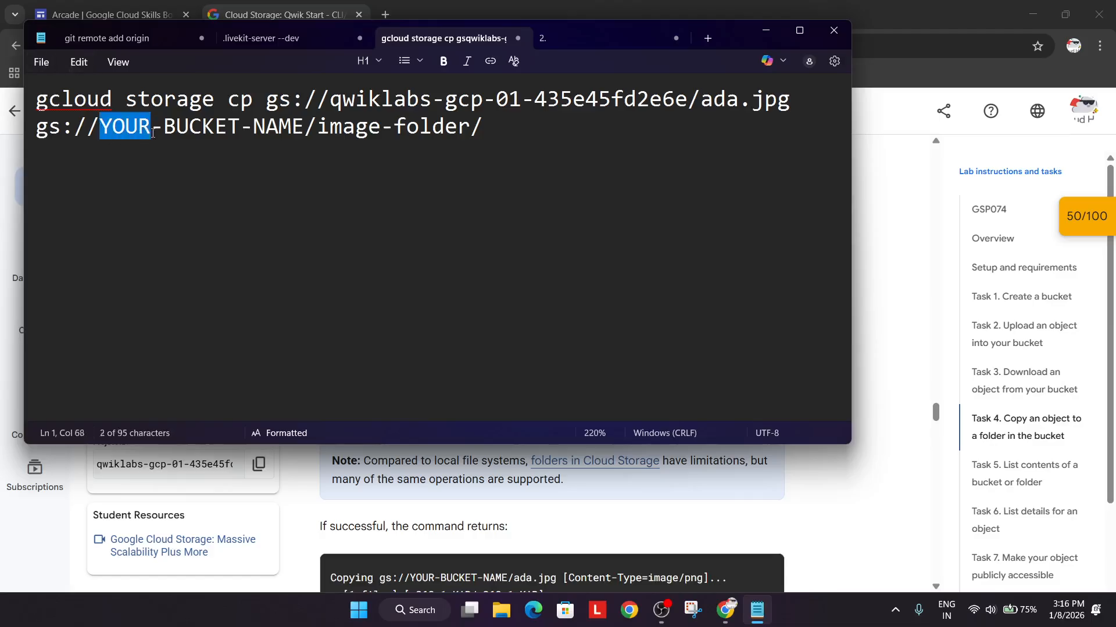
type("qwiklabs-gcp-01-435e45fd2e6e/ada.jpg gs://qwiklabs-gcp-01-435e45fd2e6e/image-folder/")
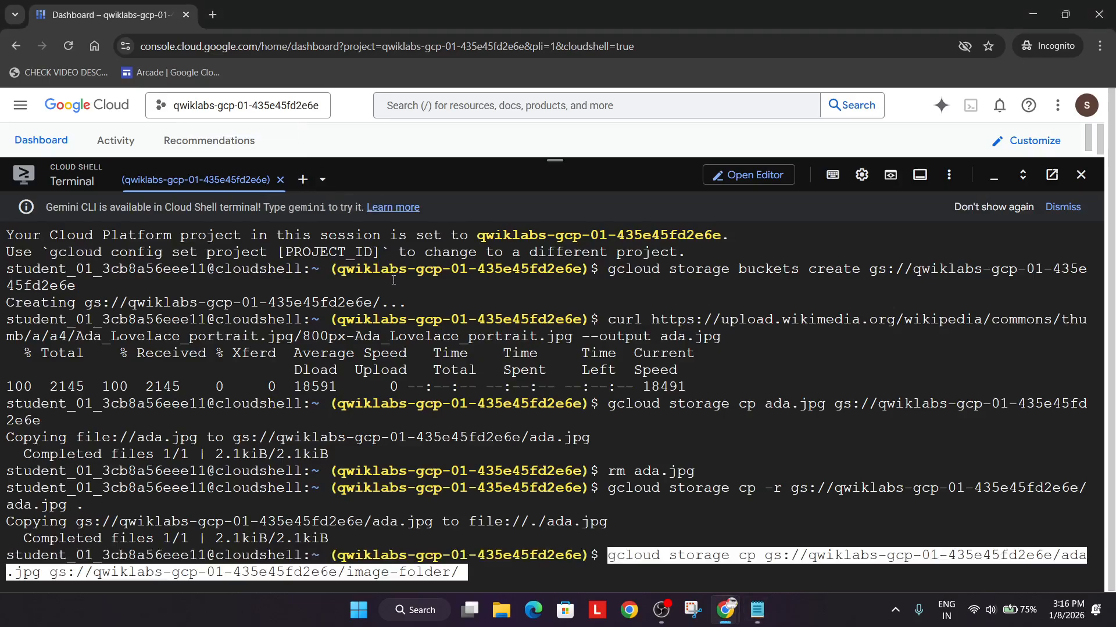
key("Return")
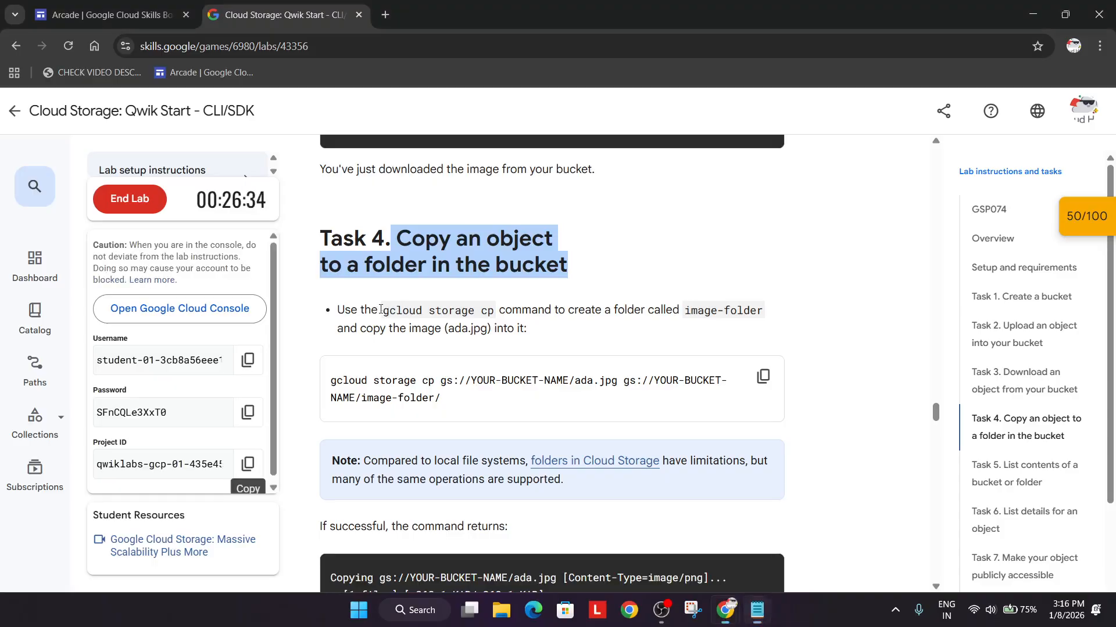
- Check progress on Task 4 so it reports Assessment Completed, raising the score to 75/100
scroll("down", 3)
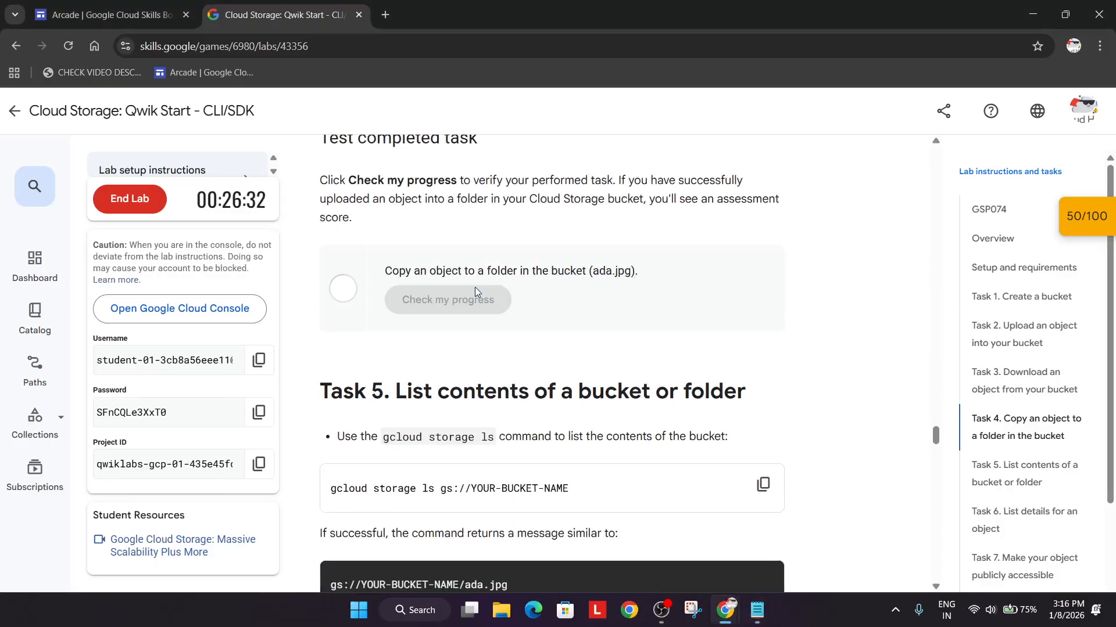
left_click(447, 298)
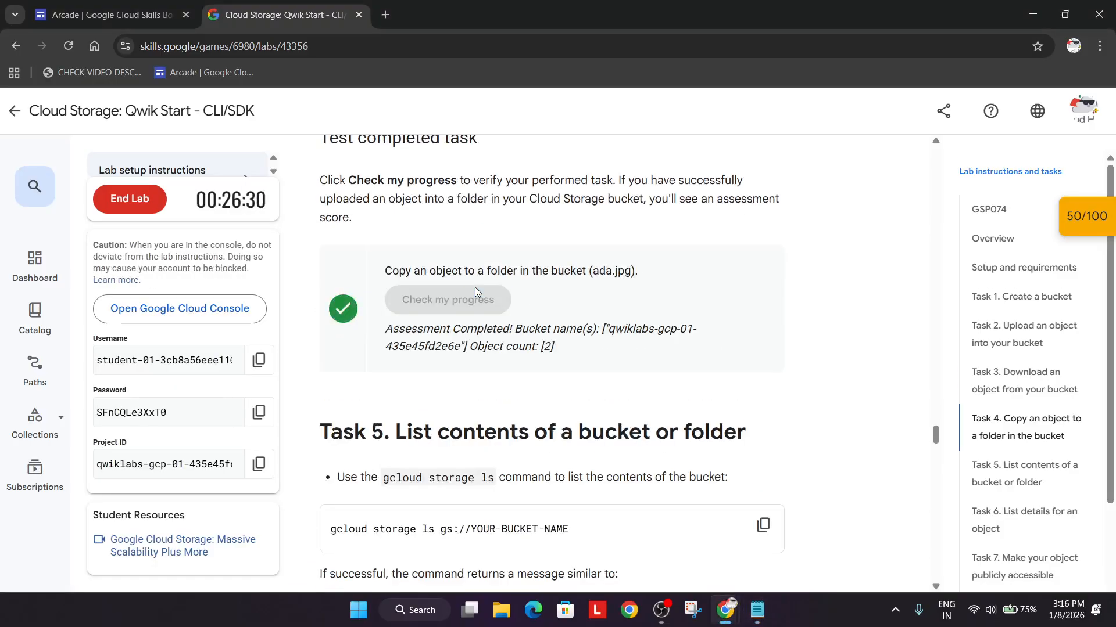
scroll("down", 3)
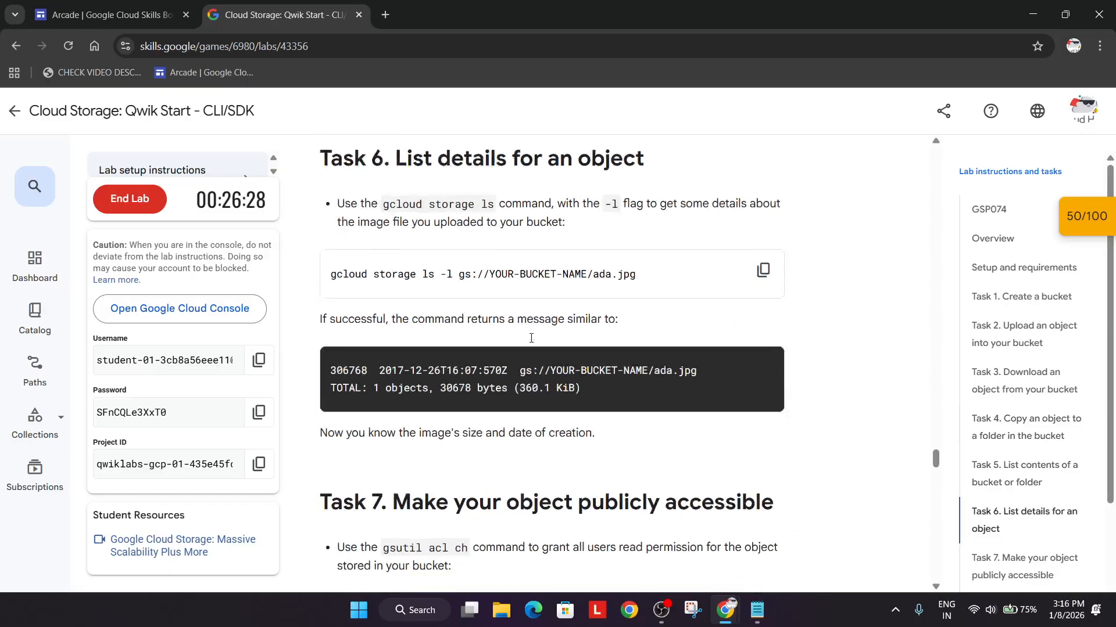
scroll("up", 3)
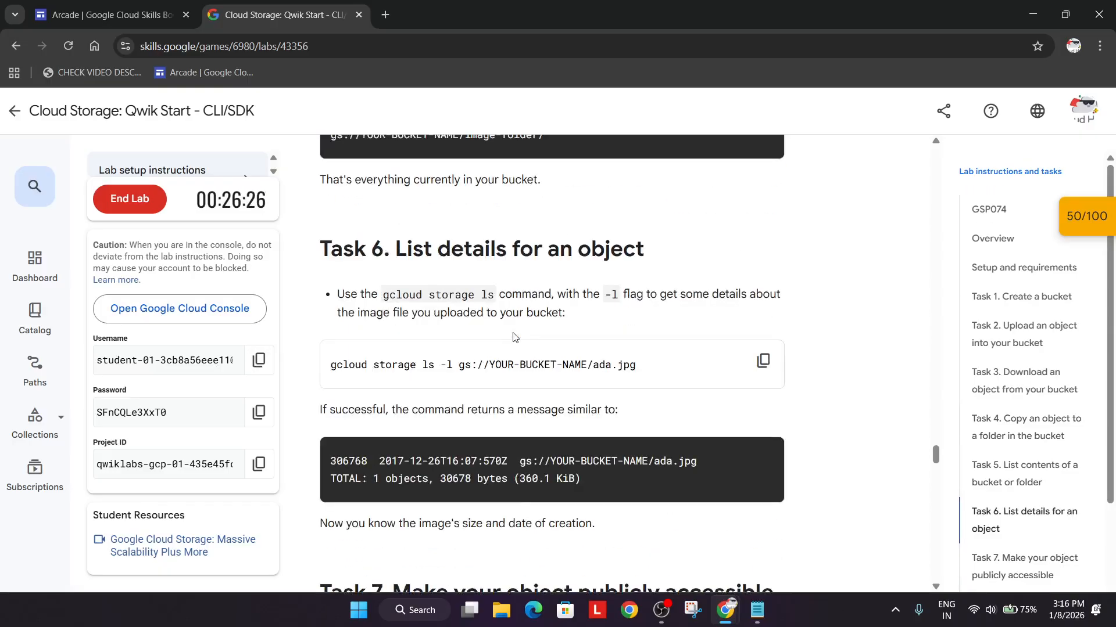
scroll("down", 3)
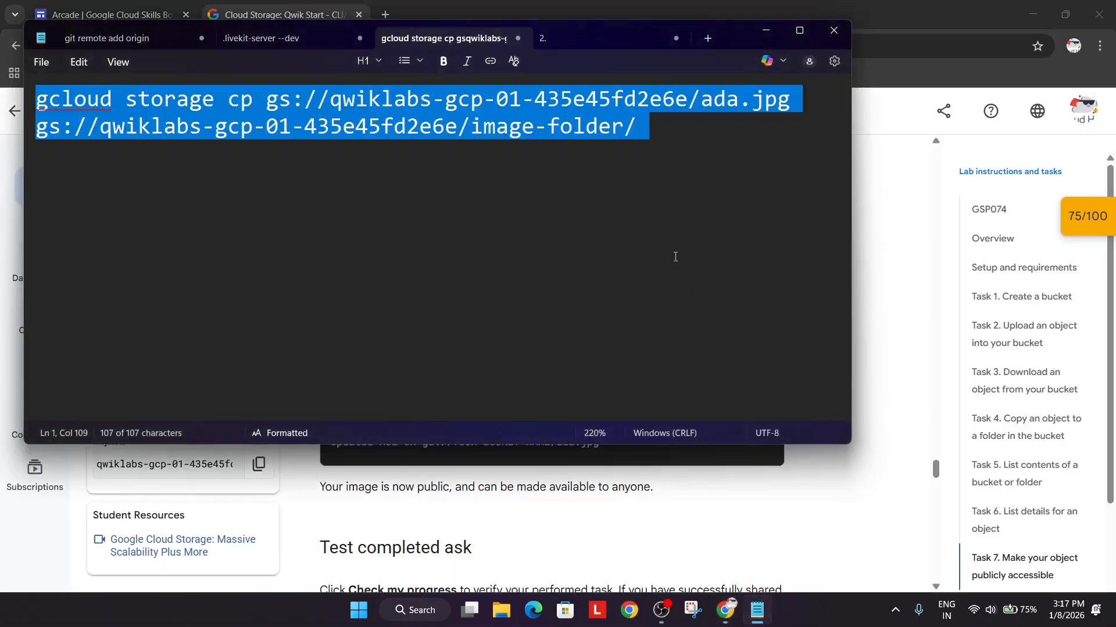
- Insert bucket qwiklabs-gcp-01-435e45fd2e6e into the gsutil acl ch command and run it in Cloud Shell
left_click(833, 31)
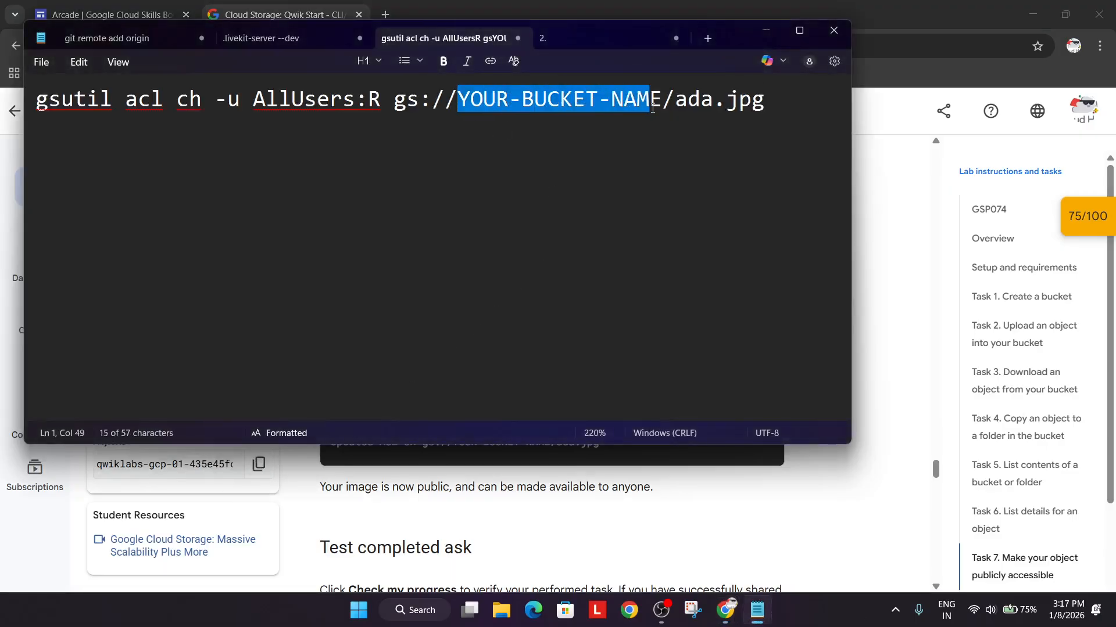
type("qwiklabs-gcp-01-435e45fd2e6e")
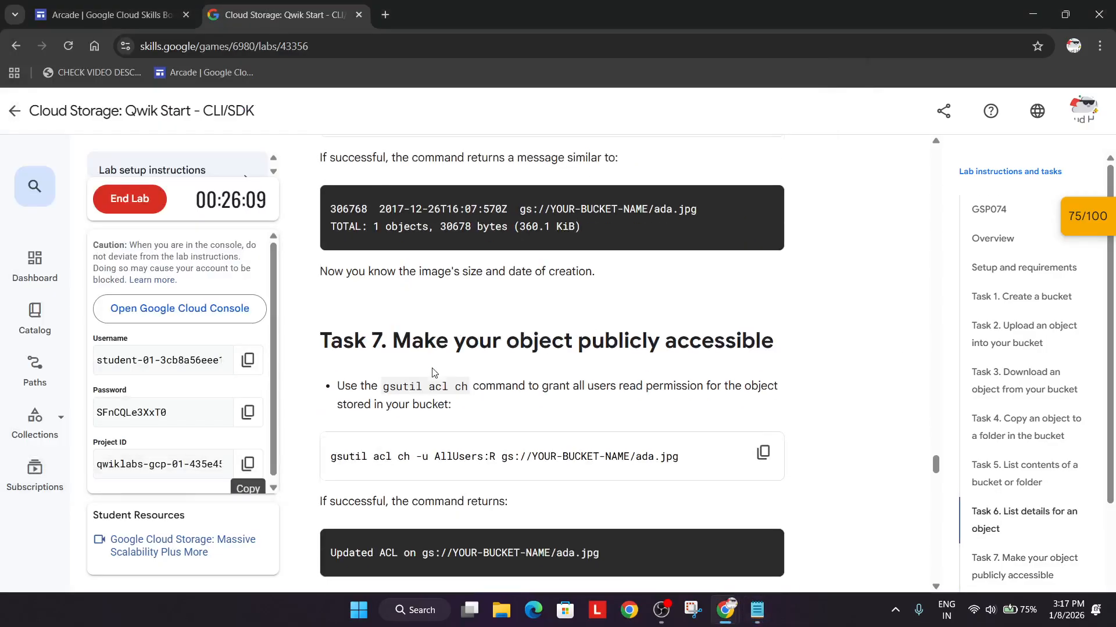
scroll("down", 3)
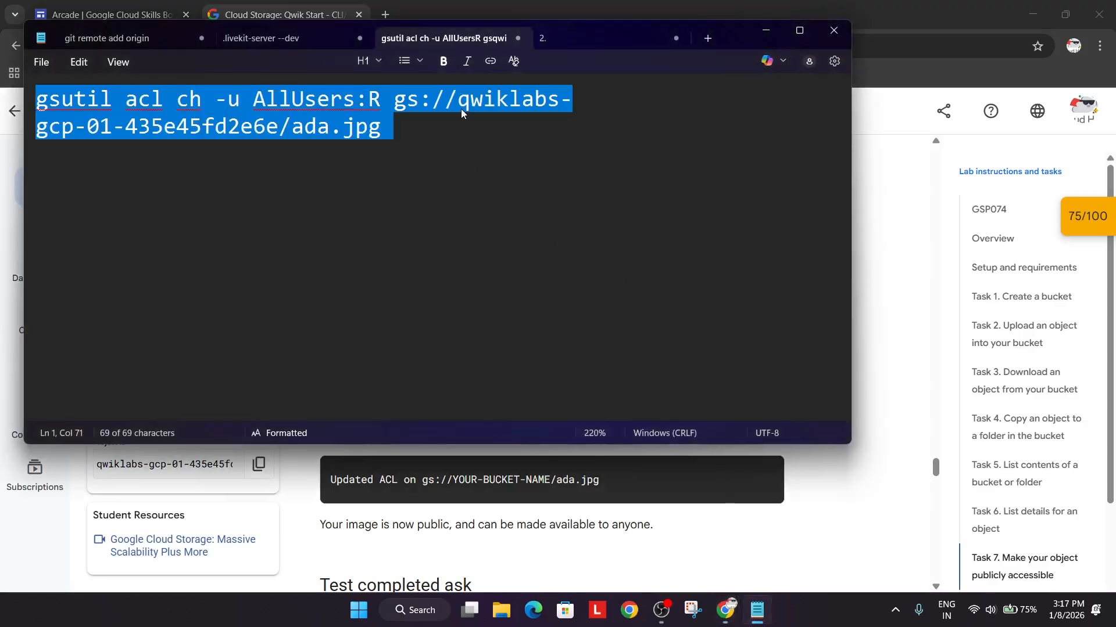
left_click(626, 230)
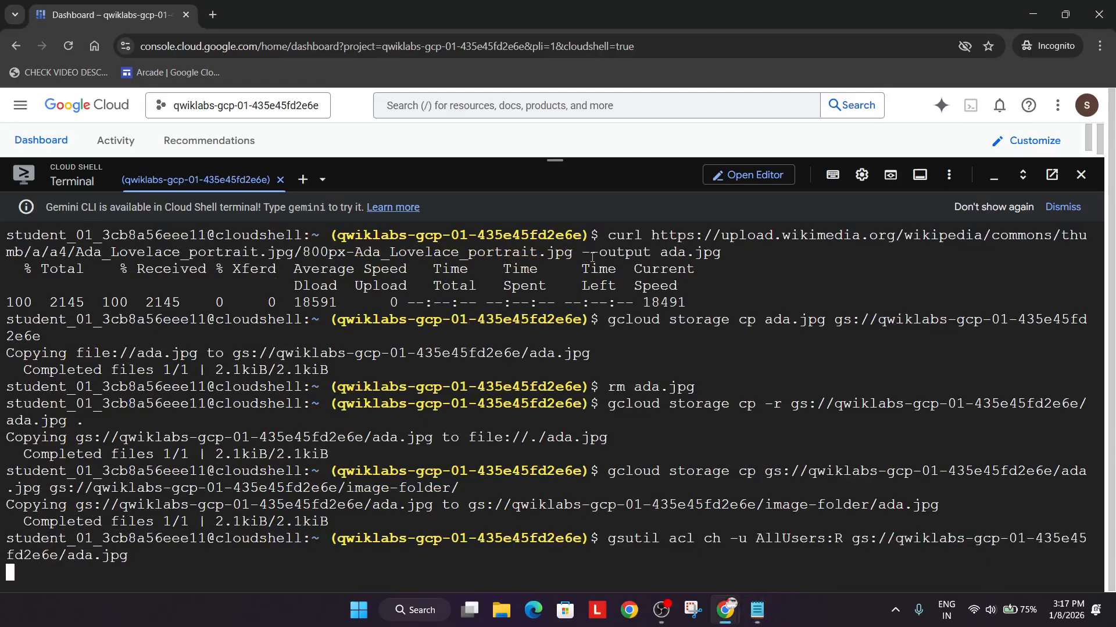
key("Return")
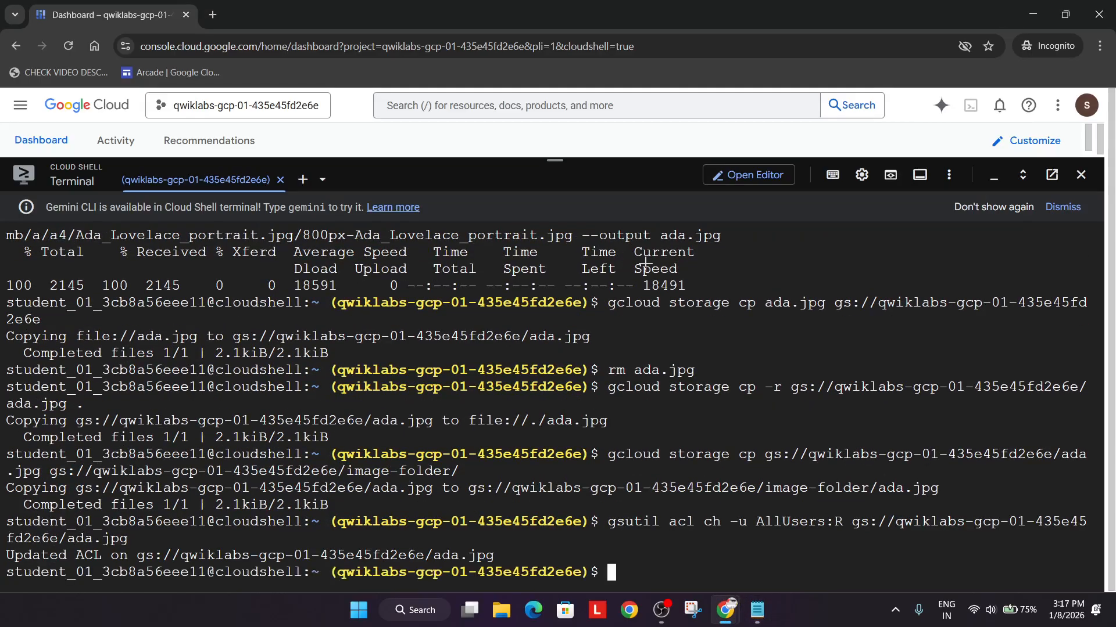
- Check progress on the public-access task until the lab score reaches 100/100
left_click(281, 14)
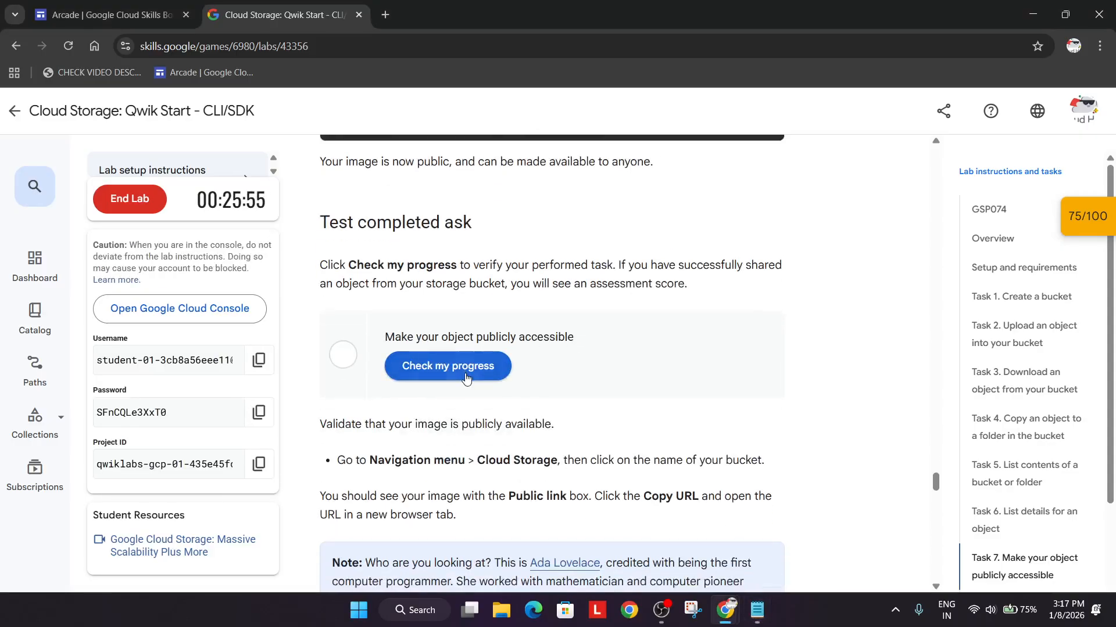
left_click(446, 366)
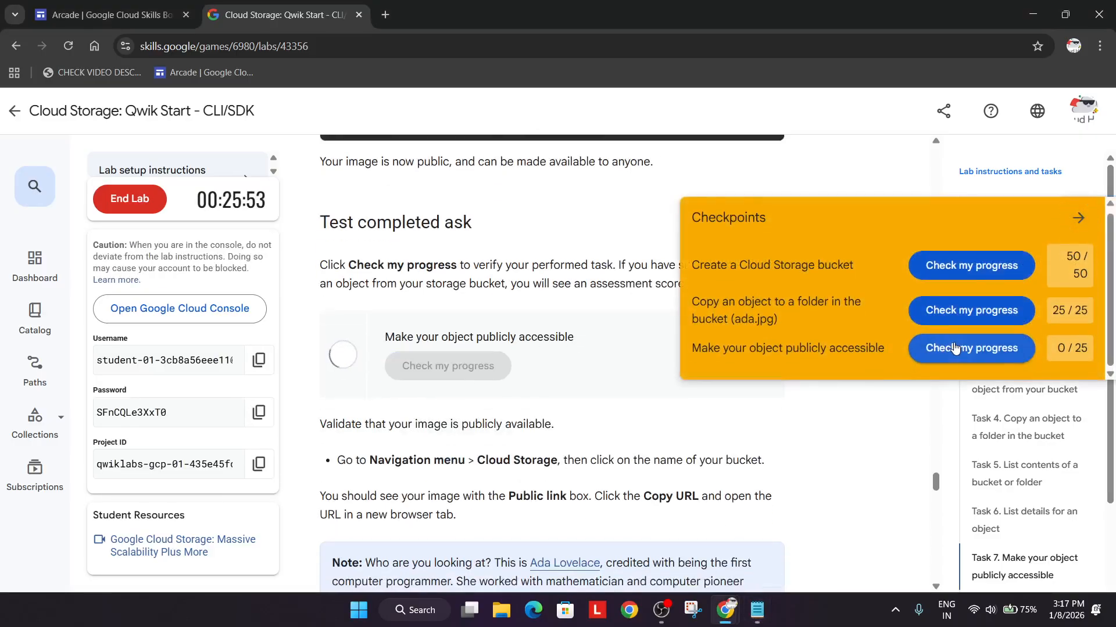
left_click(969, 349)
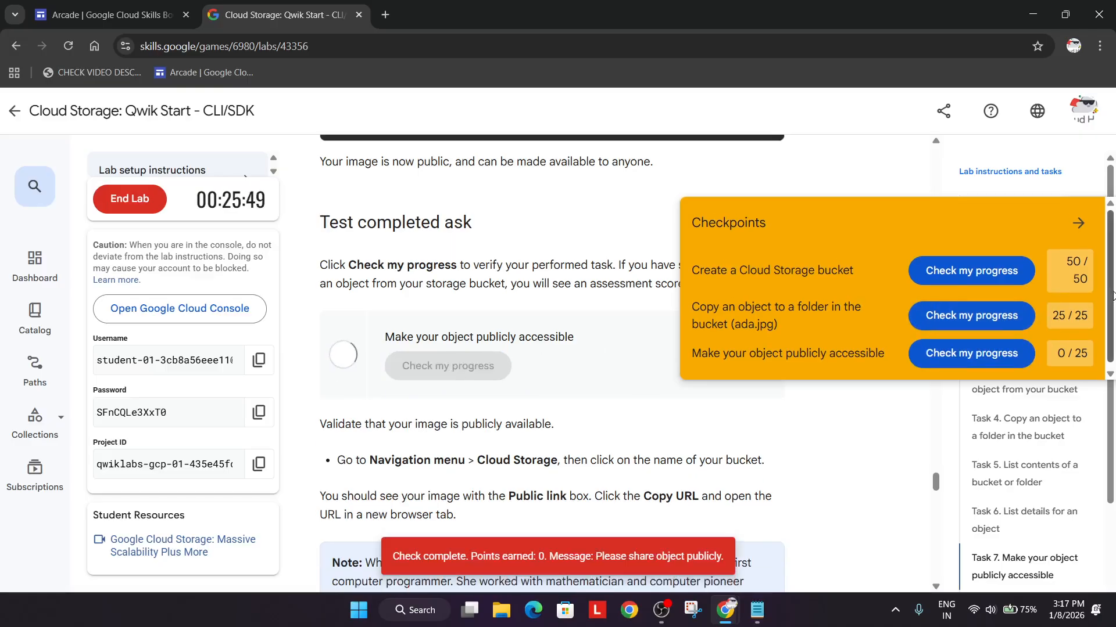
scroll("up", 3)
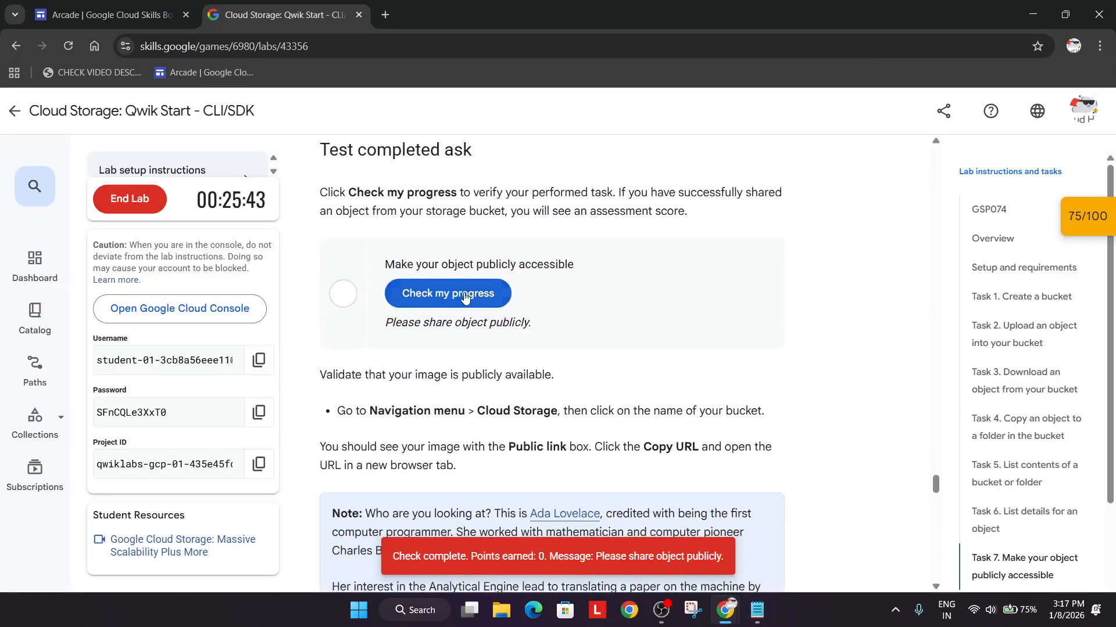
left_click(107, 14)
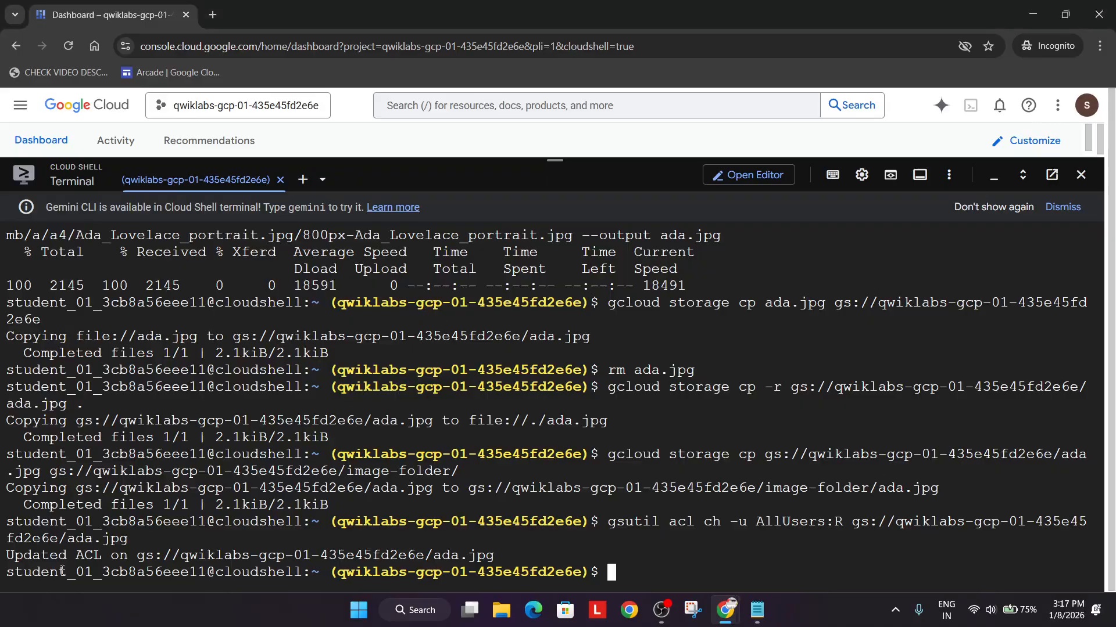
left_click(278, 14)
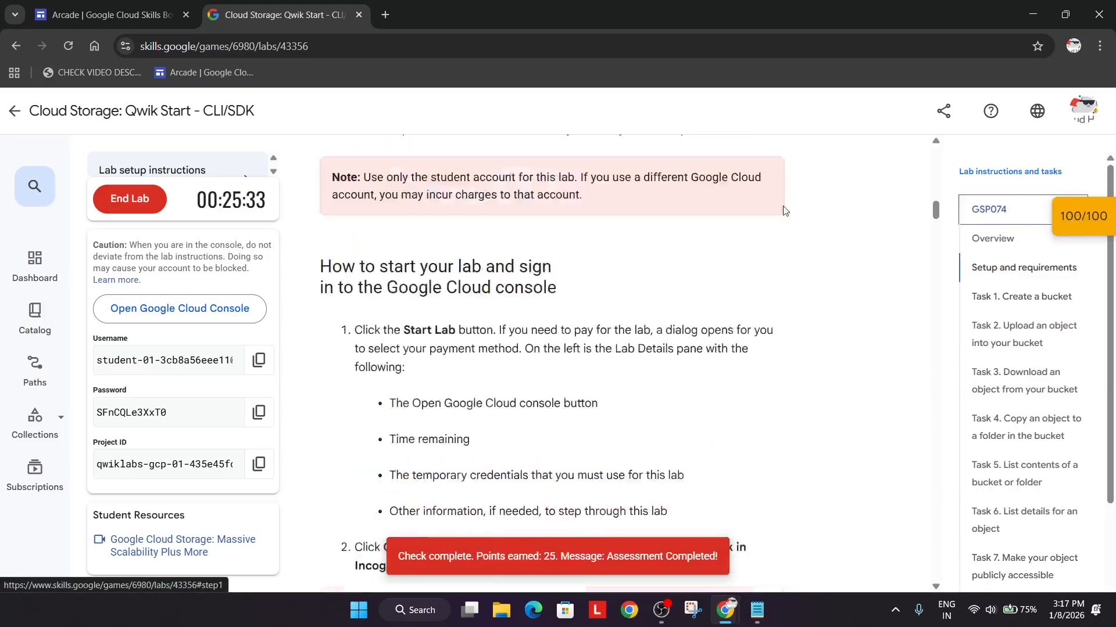
- End the lab and confirm ending it
left_click(129, 199)
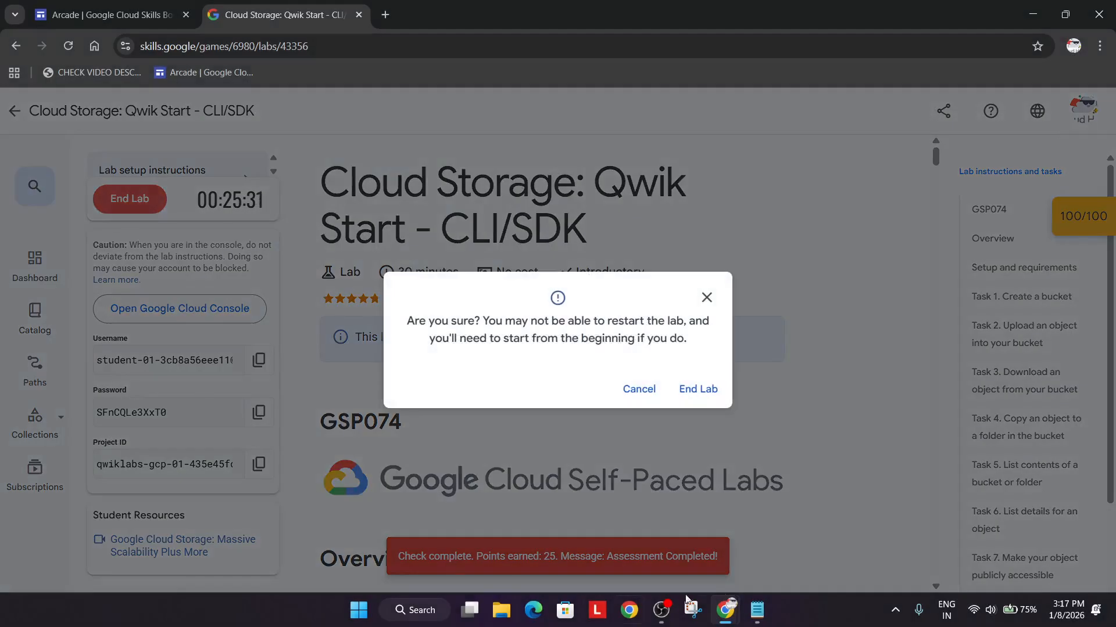
left_click(696, 388)
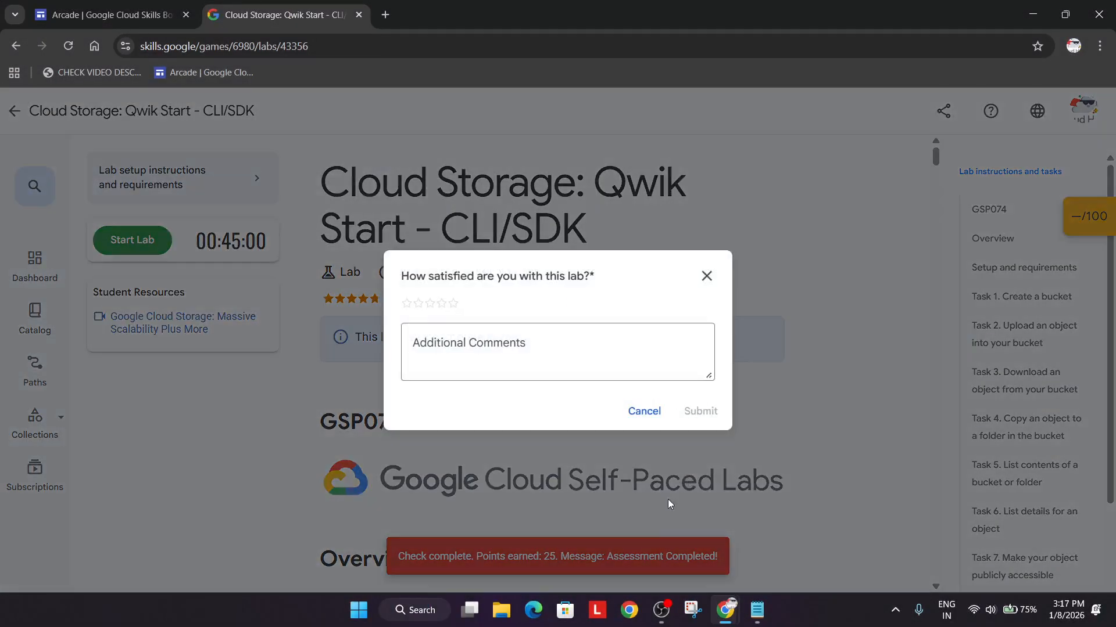